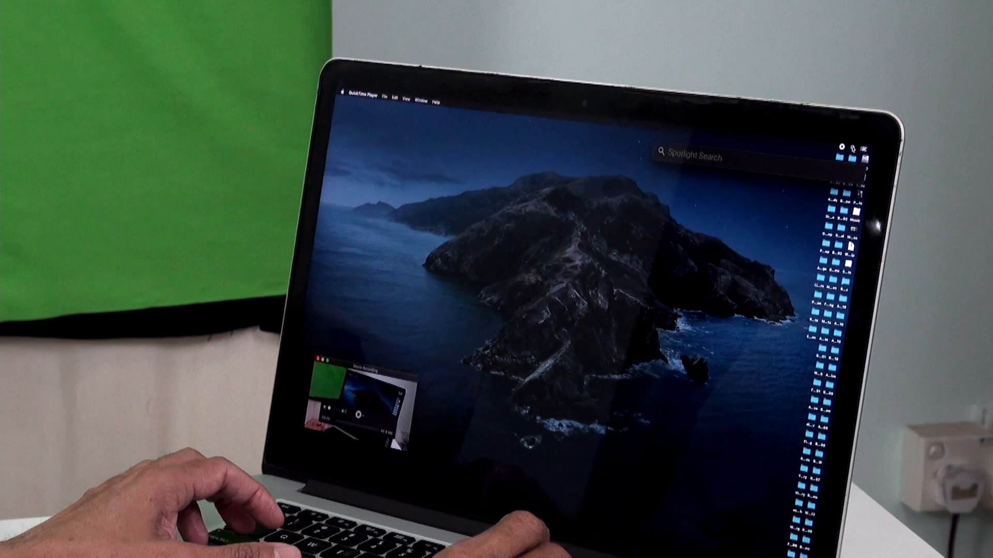
# - Search Spotlight for 'ATEM Software Control.app' and launch it
pyautogui.write('ATEM Software Control.app')
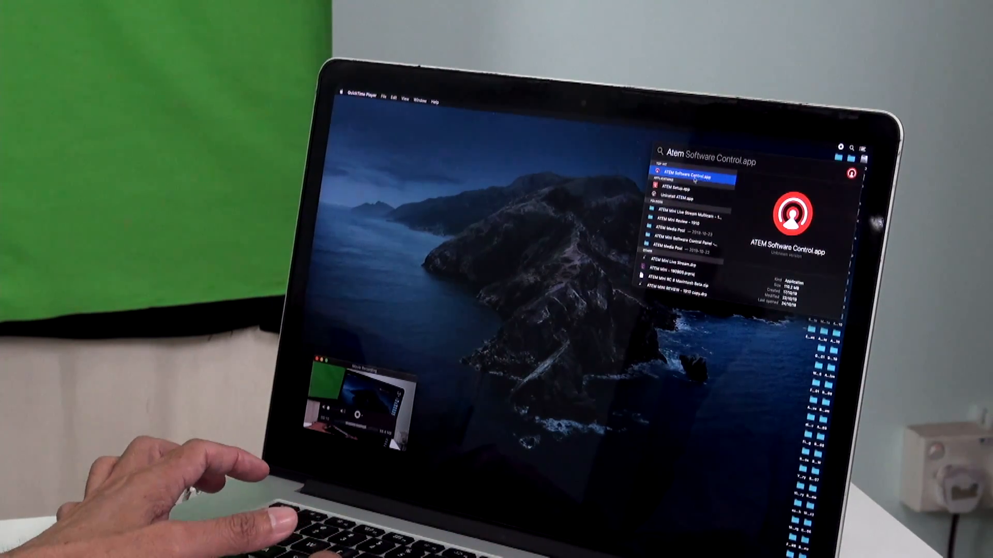
pyautogui.press('escape')
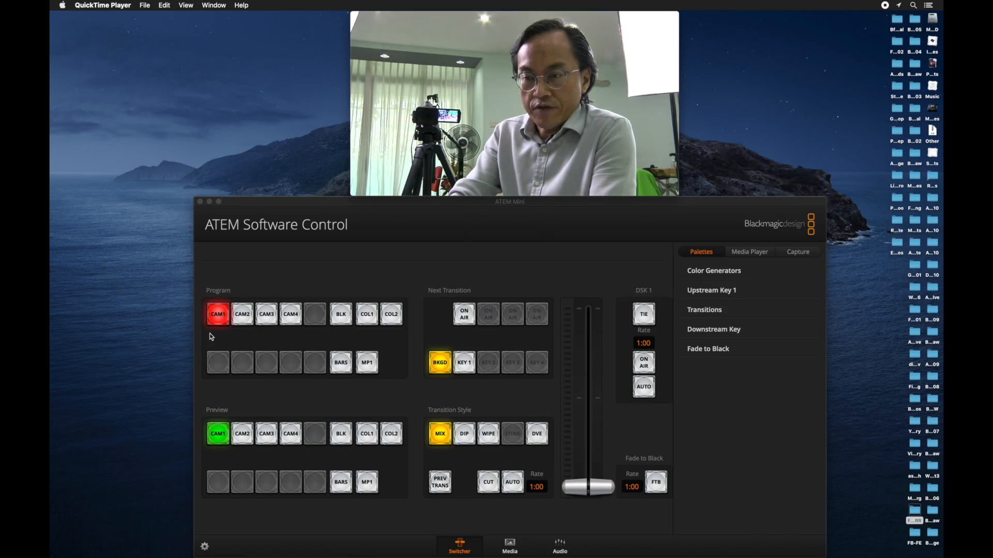
pyautogui.moveTo(246, 351)
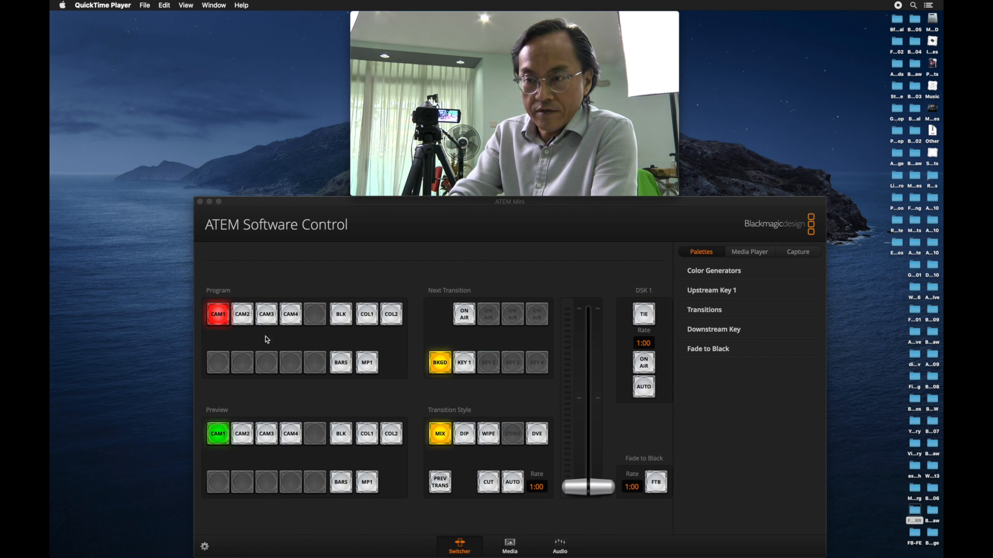
pyautogui.moveTo(221, 275)
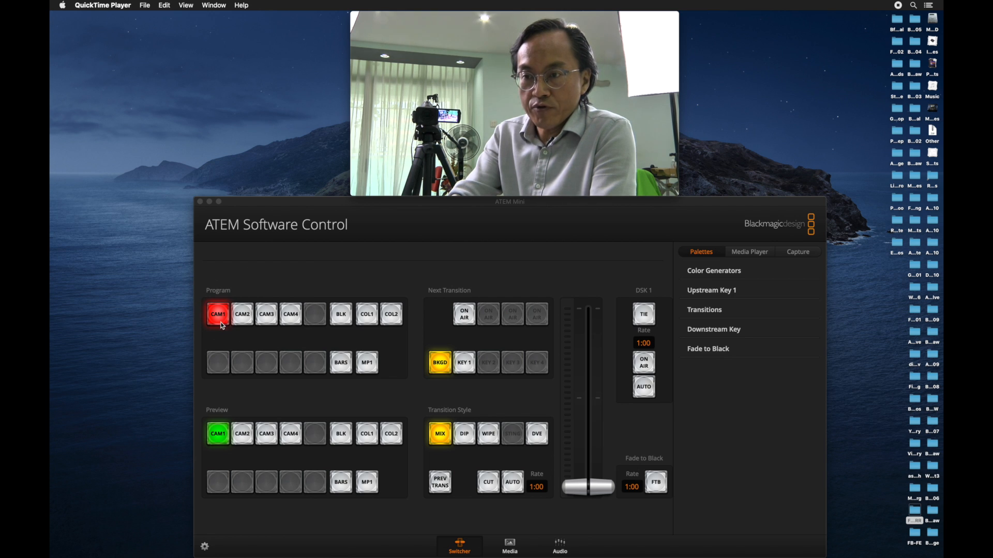
# - Cut the program output from CAM1 through CAM3 to CAM4
pyautogui.click(266, 314)
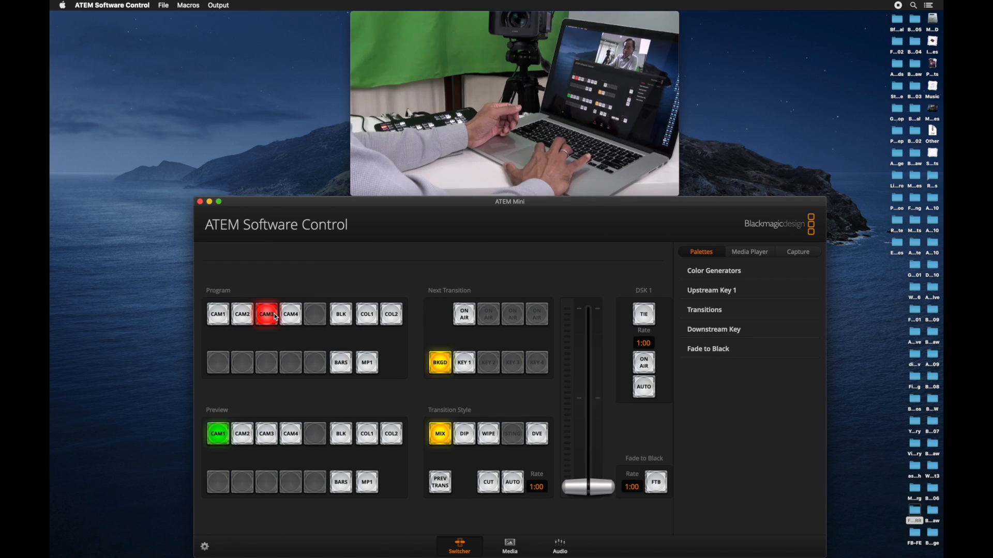
pyautogui.click(291, 315)
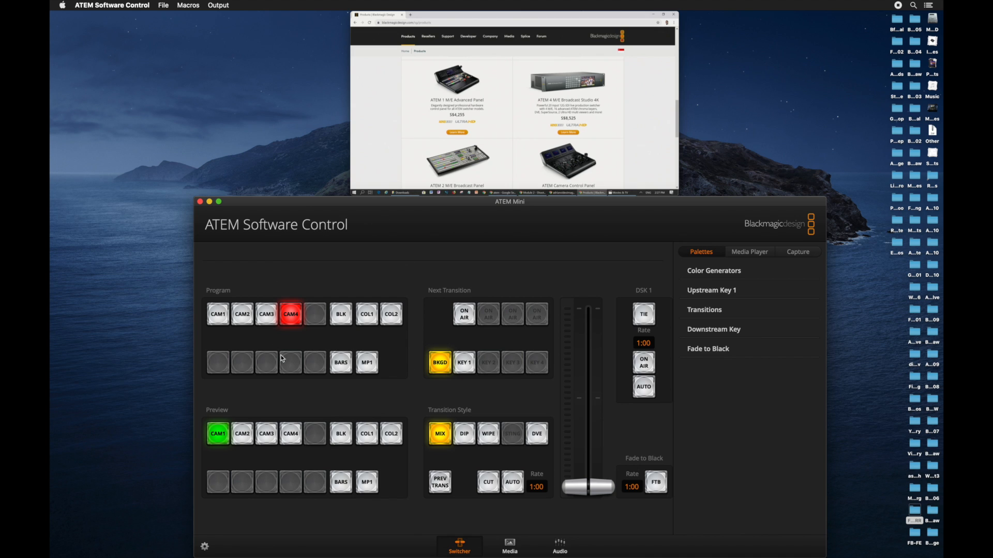
pyautogui.moveTo(372, 269)
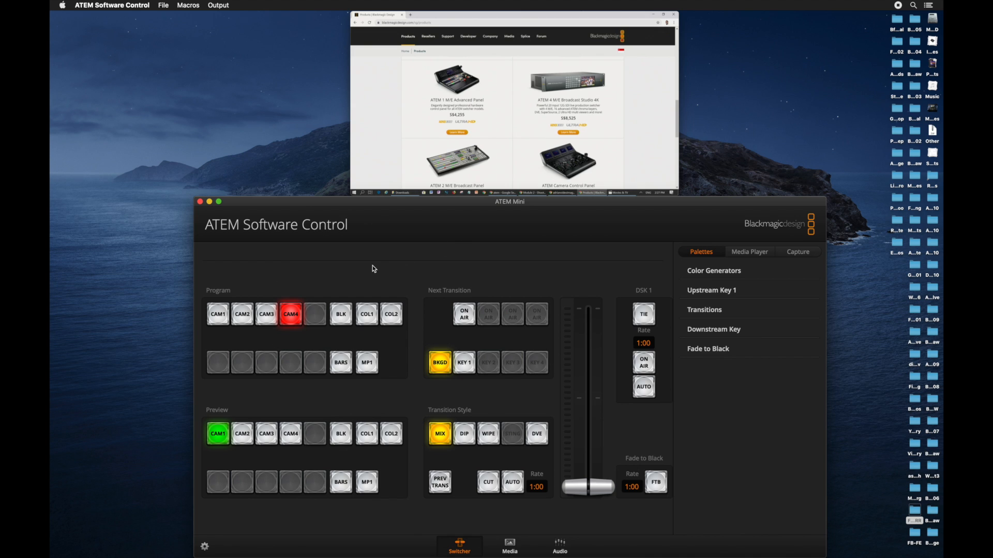
pyautogui.scroll(-3)
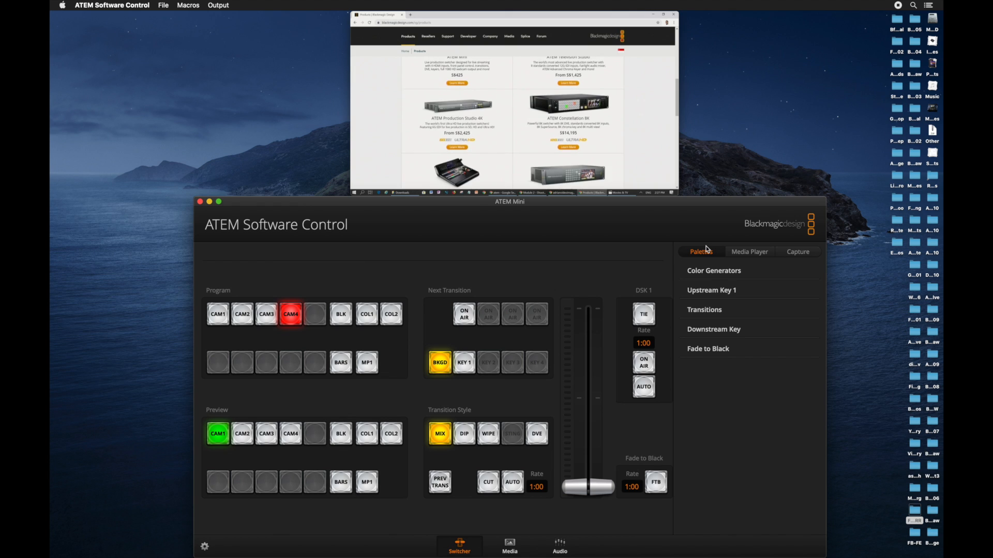
pyautogui.scroll(3)
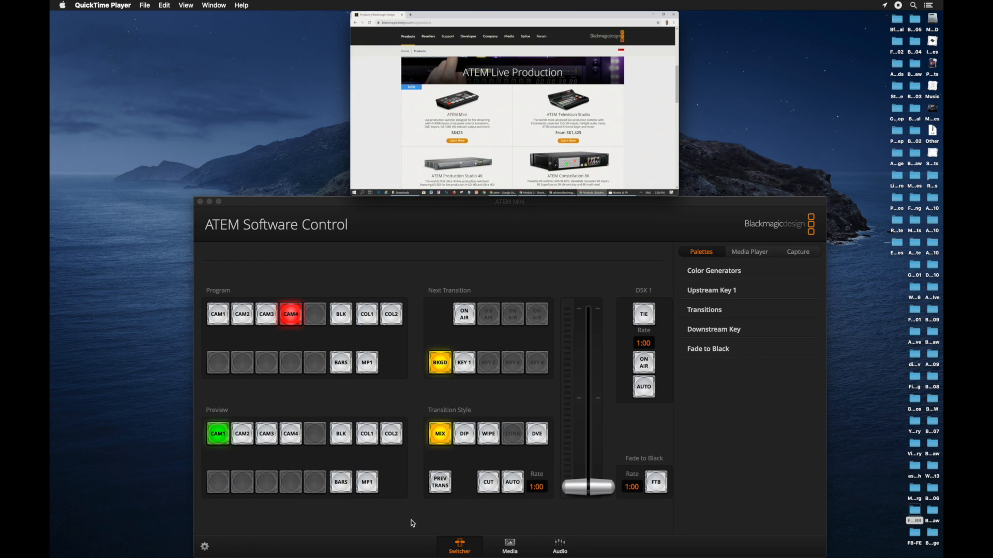
pyautogui.moveTo(542, 547)
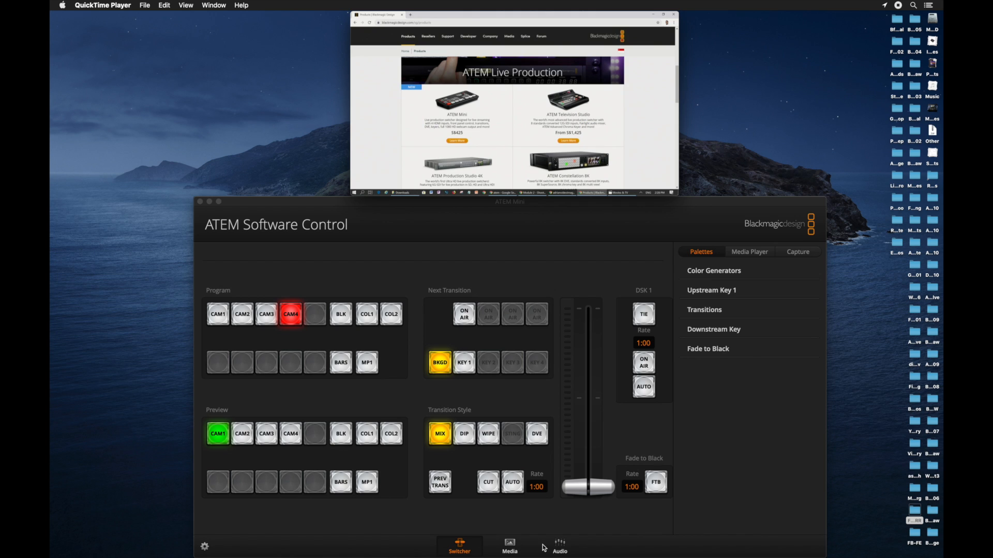
pyautogui.moveTo(478, 549)
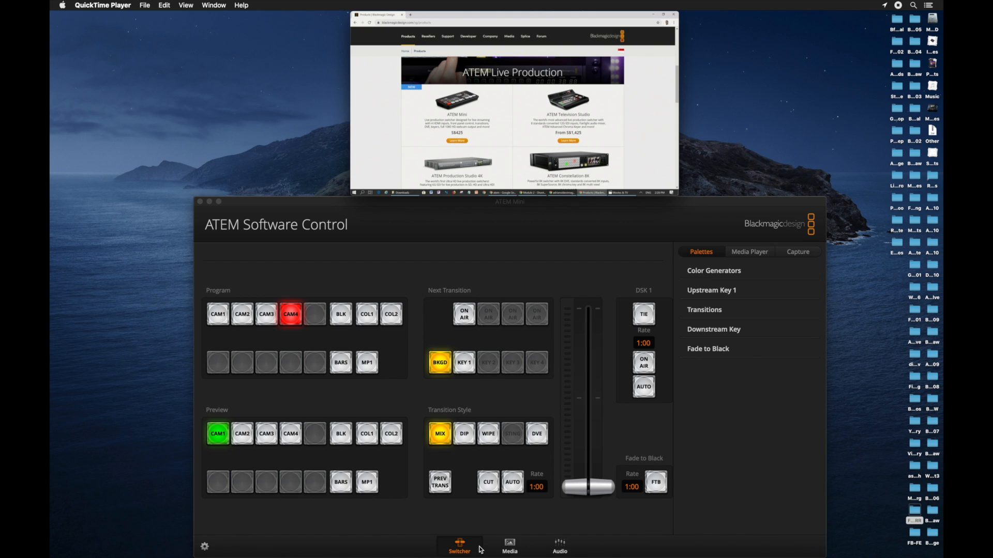
pyautogui.moveTo(471, 551)
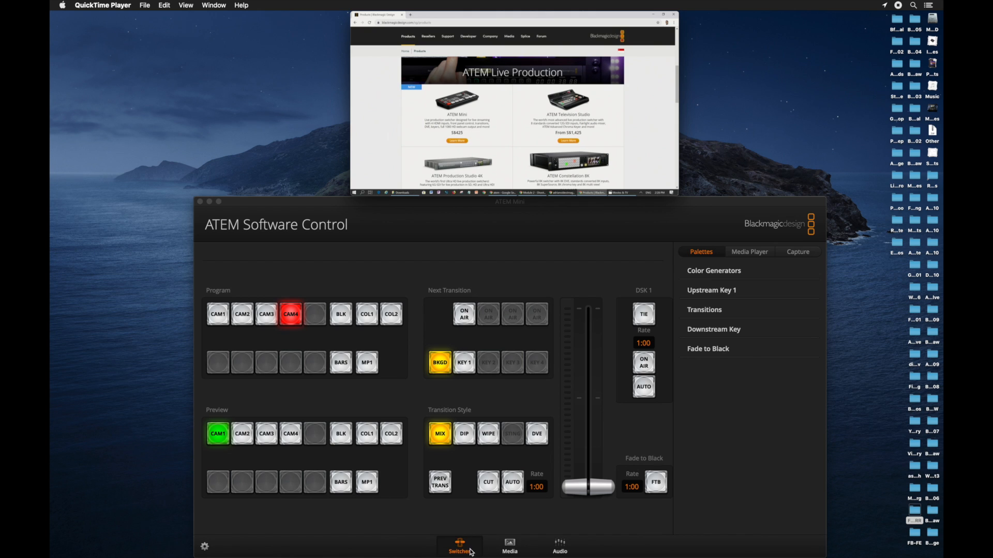
pyautogui.moveTo(475, 546)
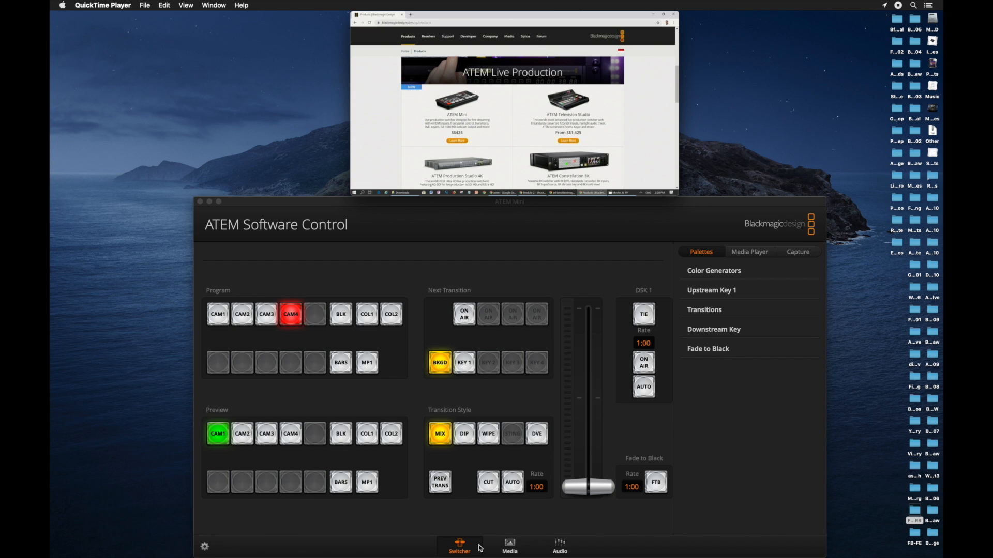
# - Show the Media page with its empty stills pool
pyautogui.click(508, 546)
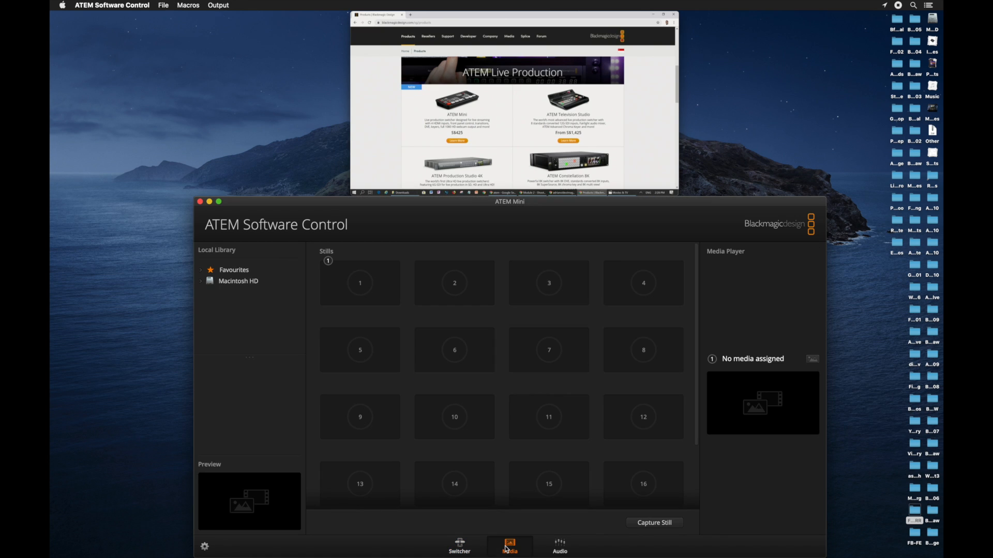
pyautogui.moveTo(441, 311)
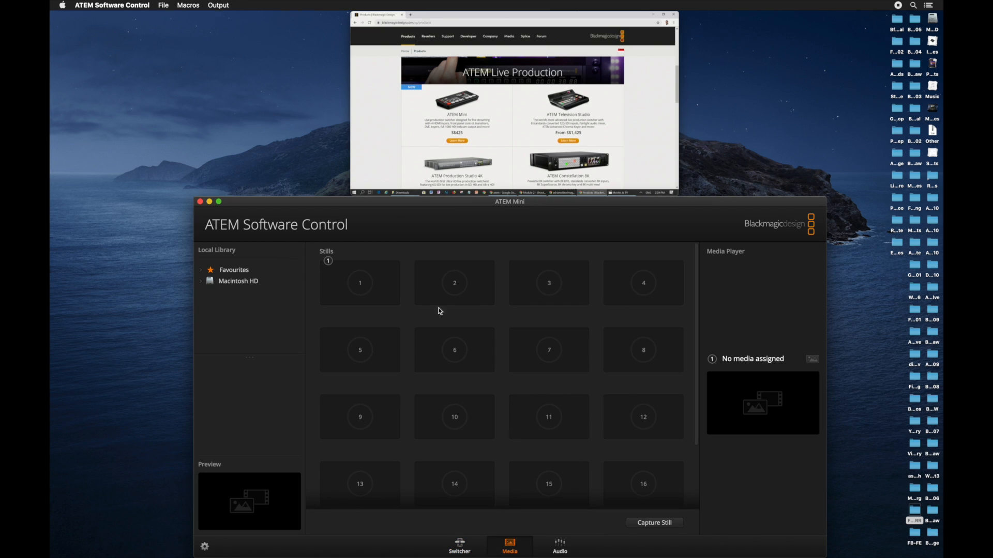
pyautogui.moveTo(496, 405)
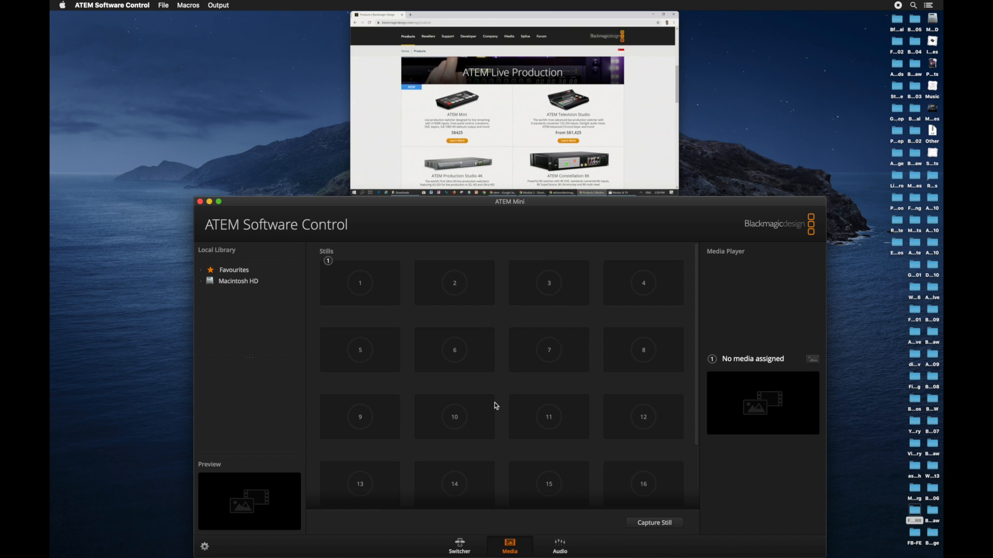
pyautogui.moveTo(307, 342)
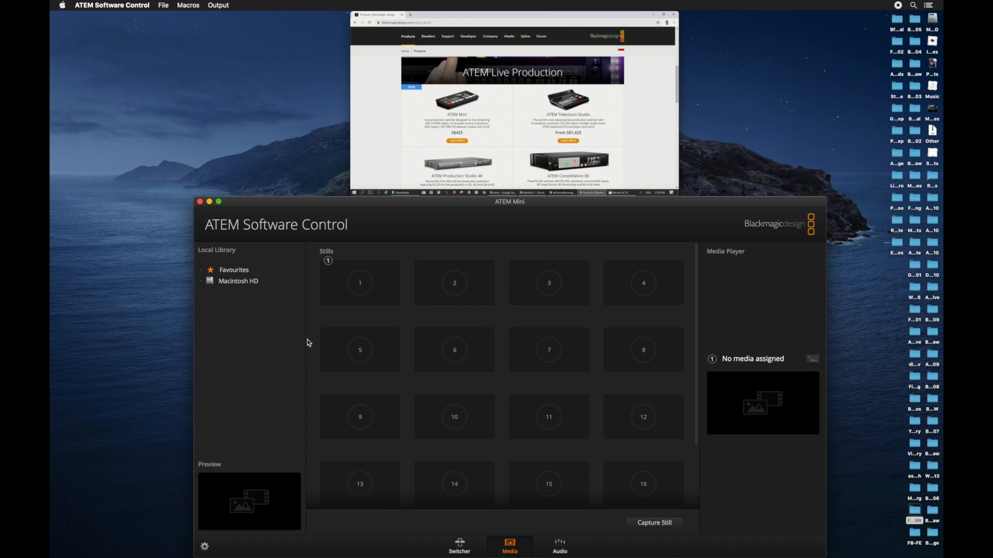
pyautogui.moveTo(421, 290)
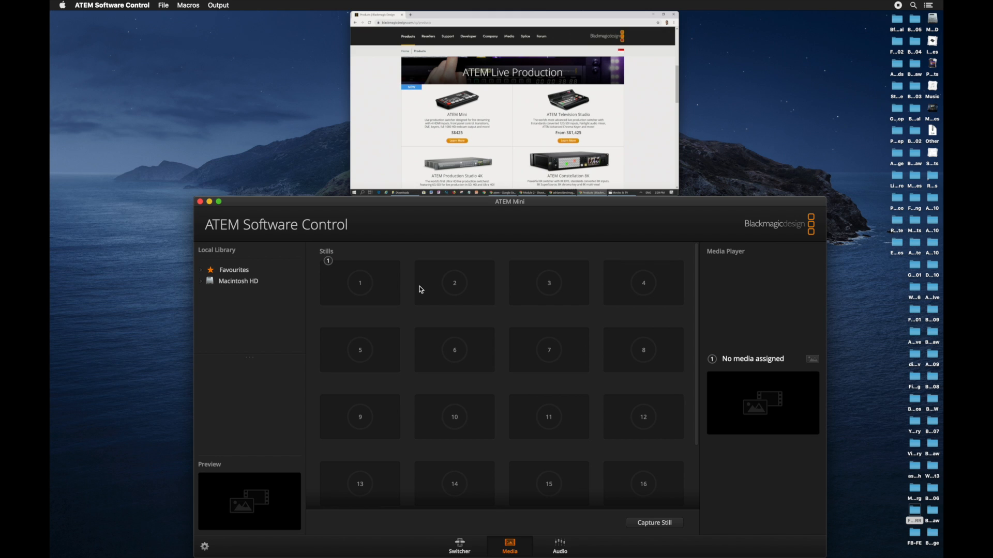
pyautogui.moveTo(531, 302)
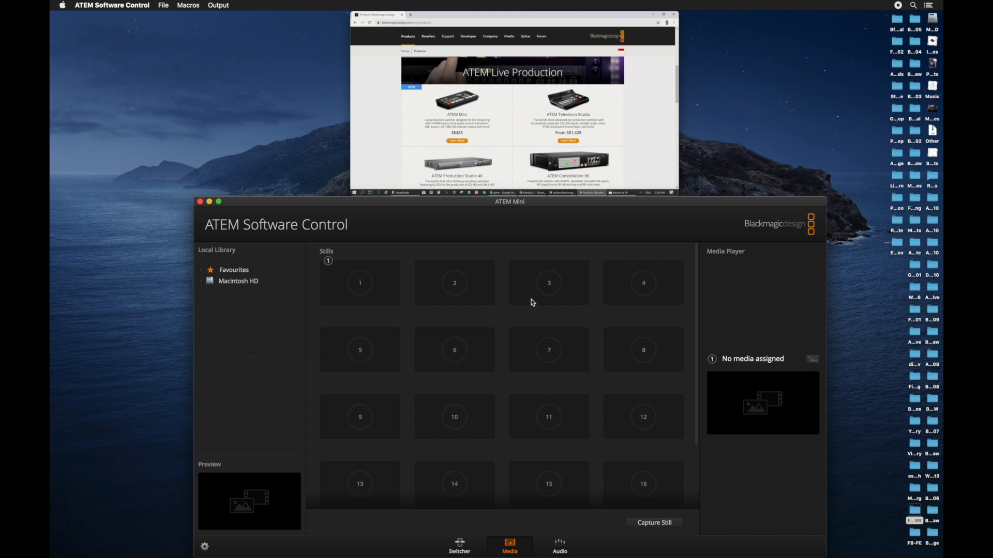
pyautogui.moveTo(524, 536)
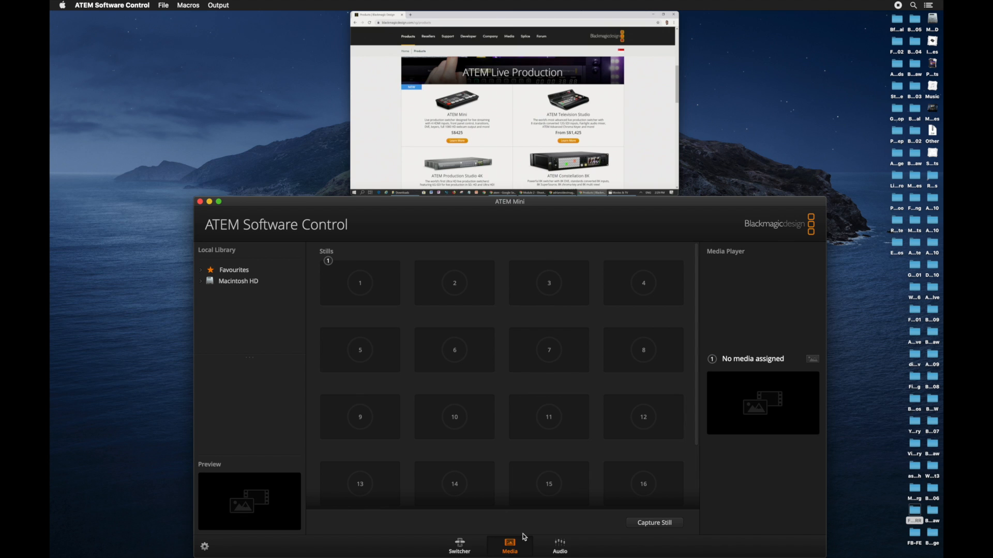
pyautogui.moveTo(566, 551)
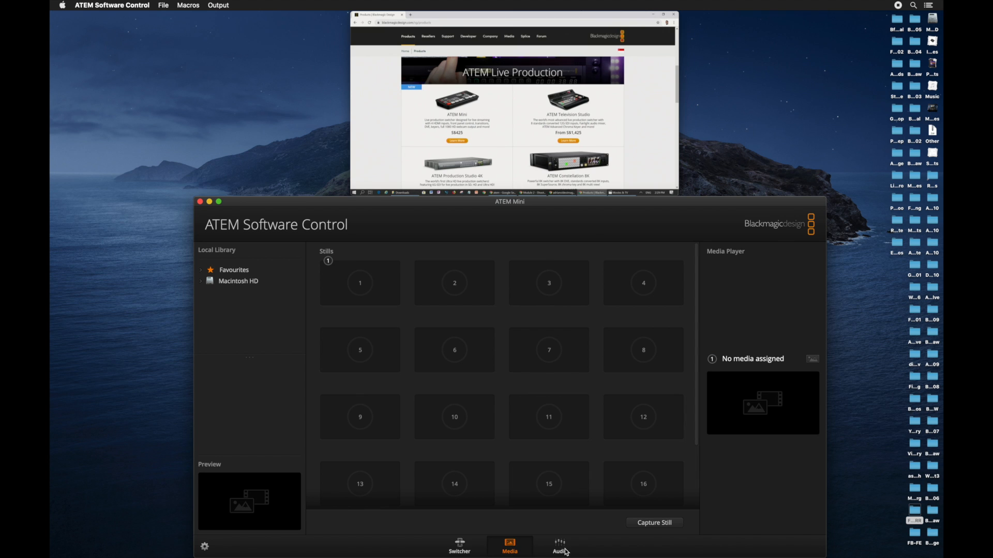
# - Show the audio mixer with levels for CAM1–CAM4, Mic 1, Mic 2 and Master
pyautogui.click(558, 546)
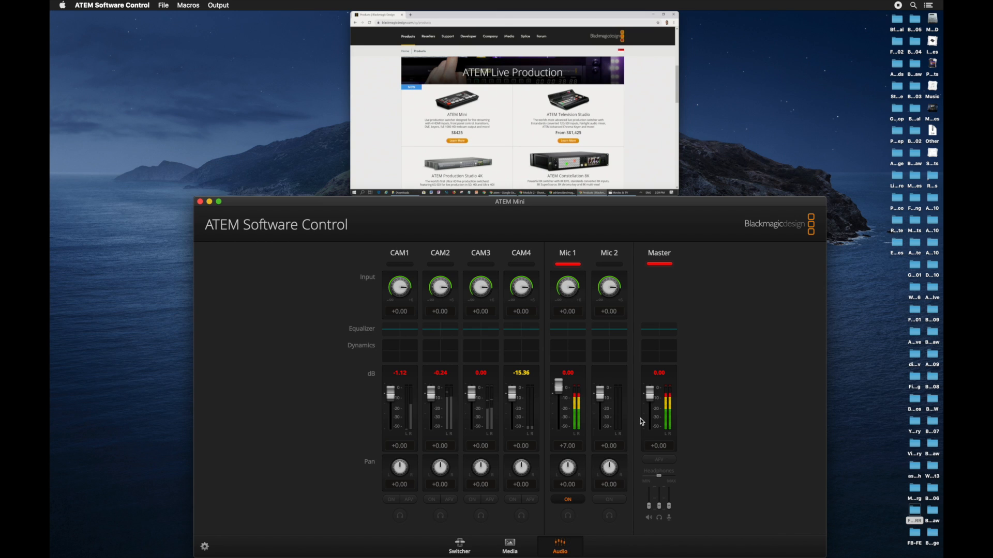
pyautogui.moveTo(564, 409)
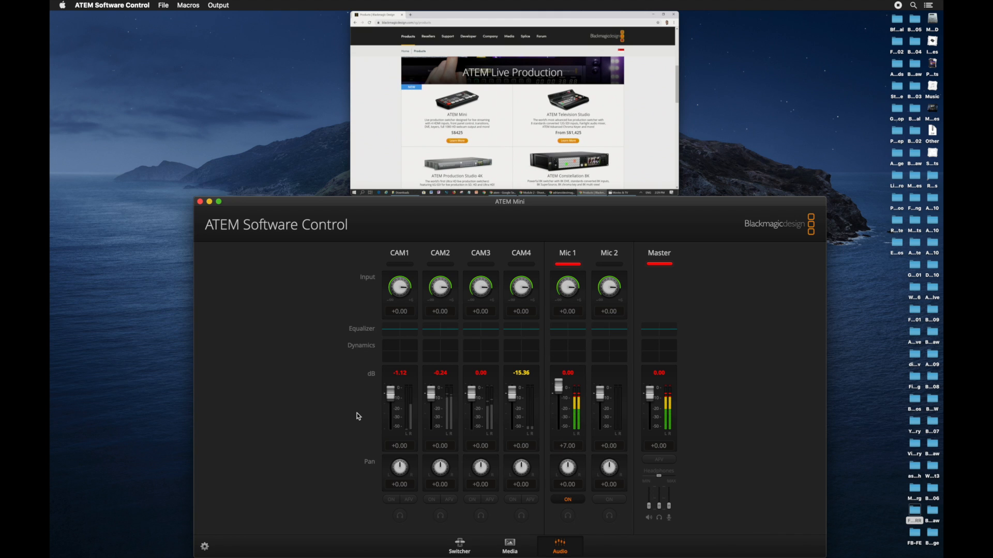
# - Back in the switcher, preview CAM1 and run an auto mix from CAM4 to CAM1
pyautogui.click(459, 546)
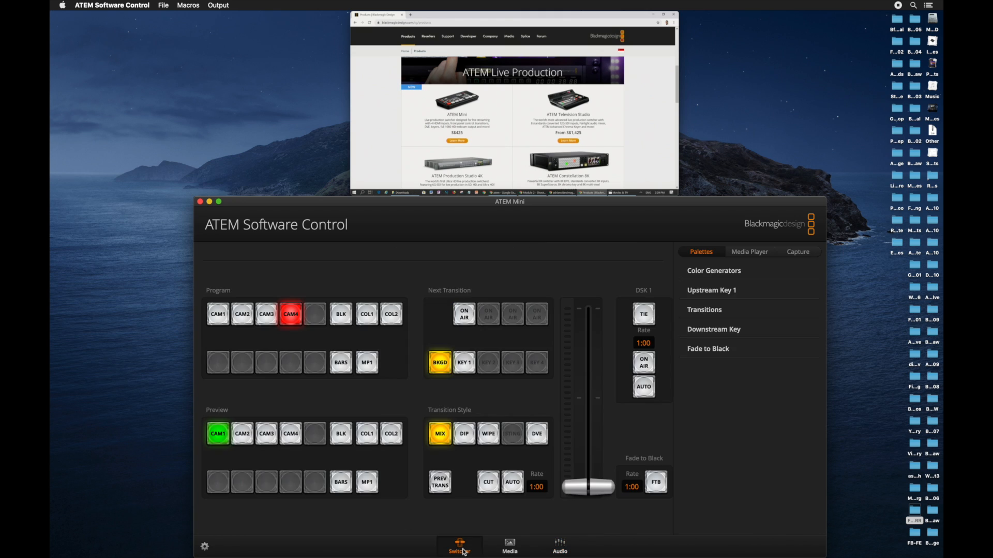
pyautogui.moveTo(421, 520)
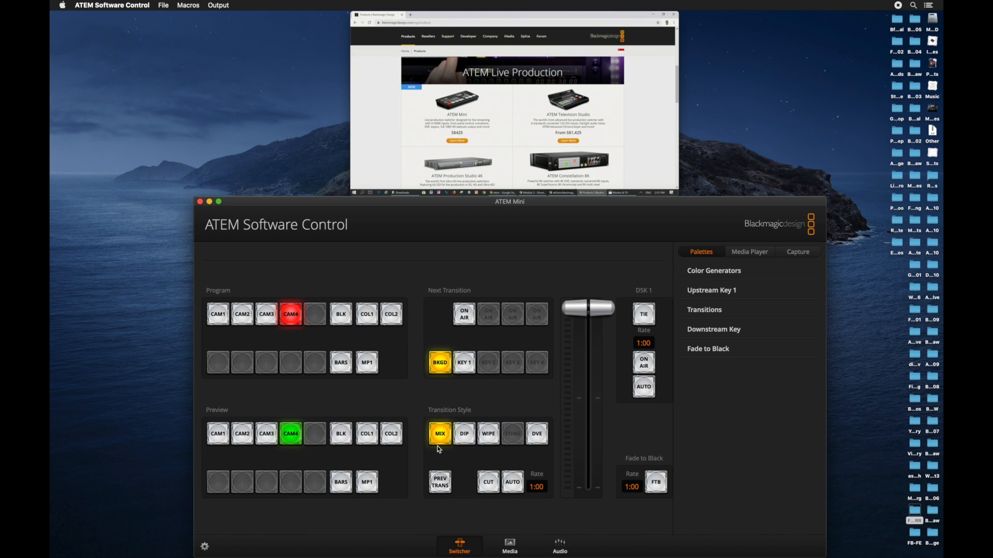
pyautogui.moveTo(329, 418)
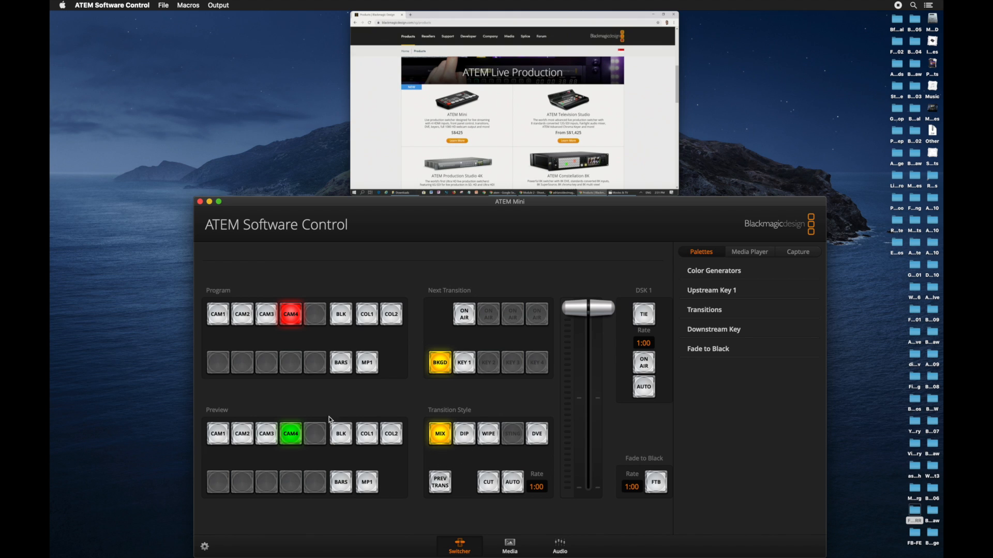
pyautogui.moveTo(296, 409)
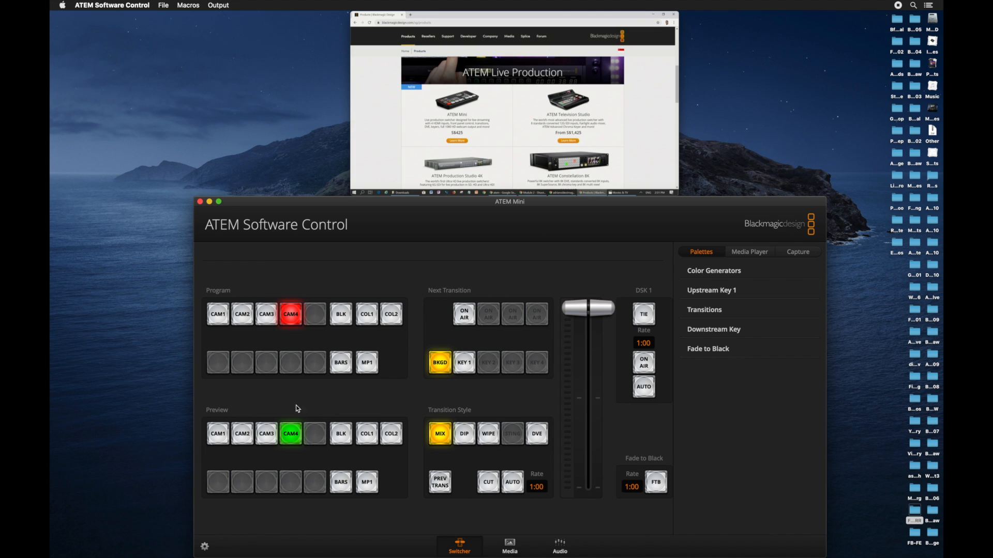
pyautogui.moveTo(229, 410)
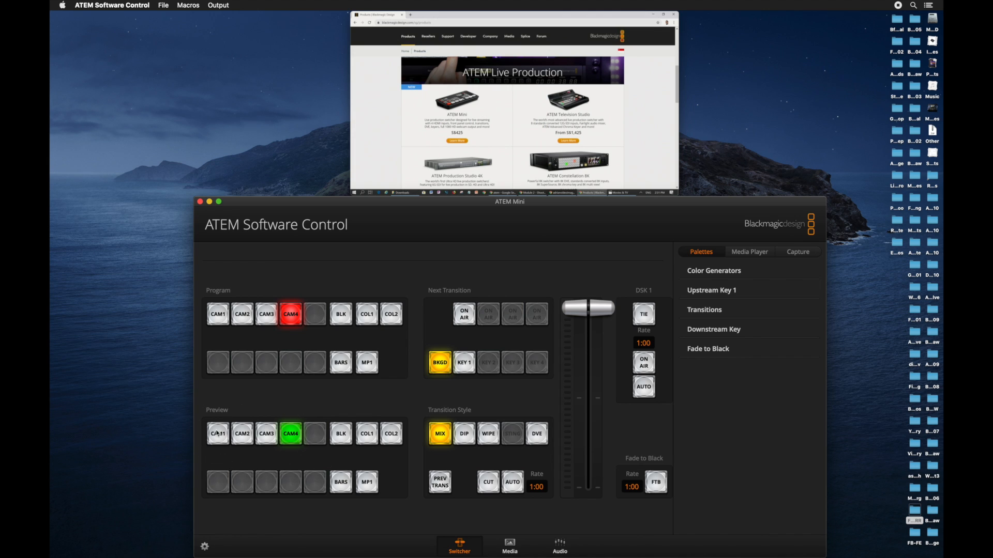
pyautogui.click(218, 433)
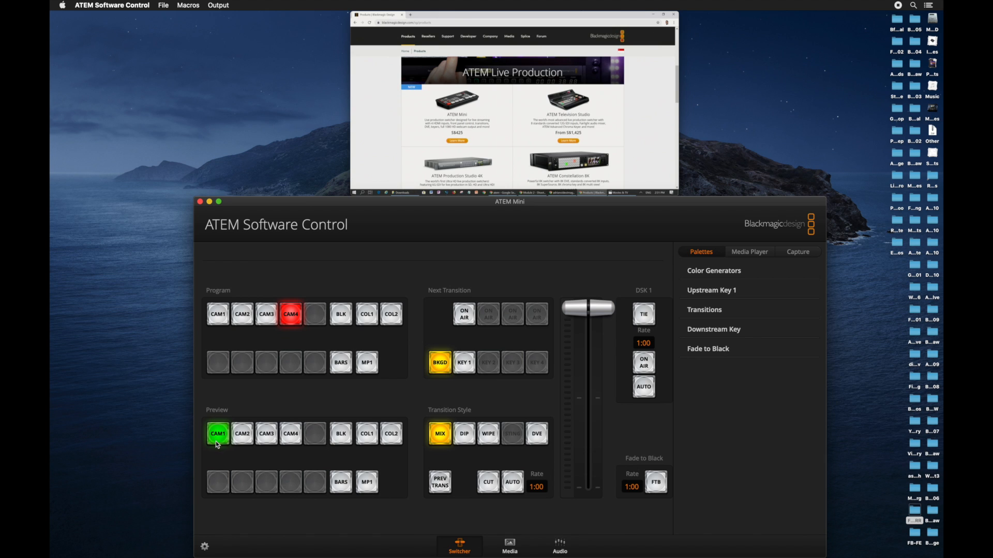
pyautogui.moveTo(511, 470)
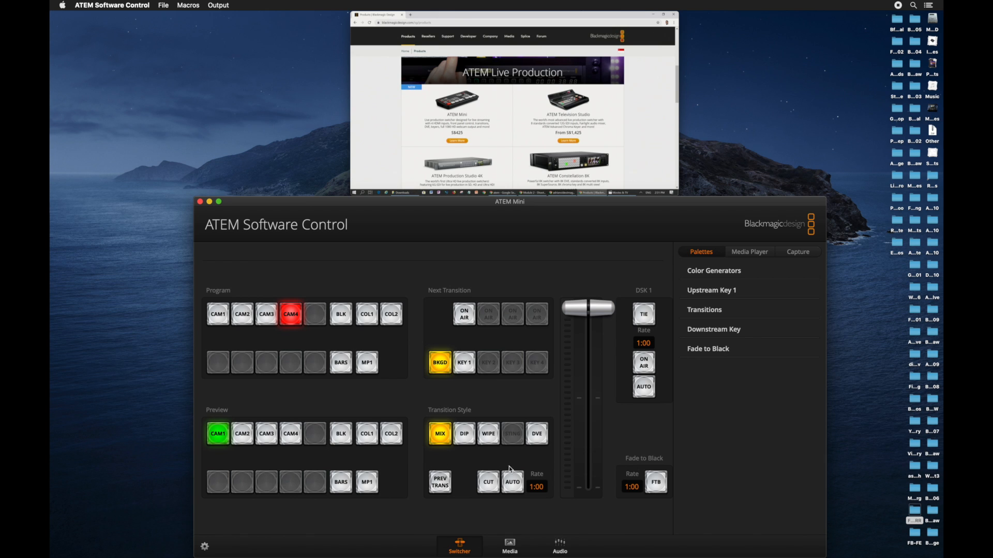
pyautogui.click(512, 483)
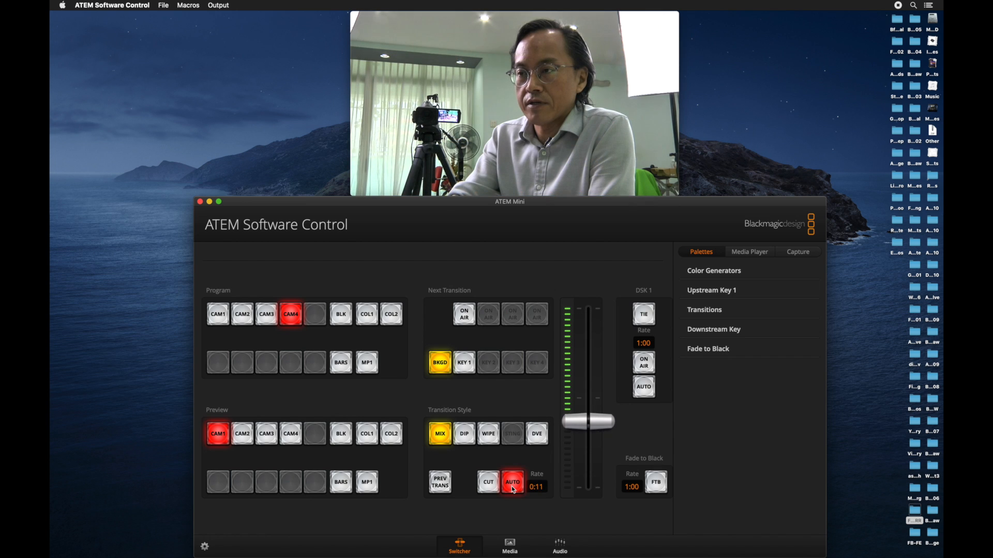
pyautogui.click(512, 482)
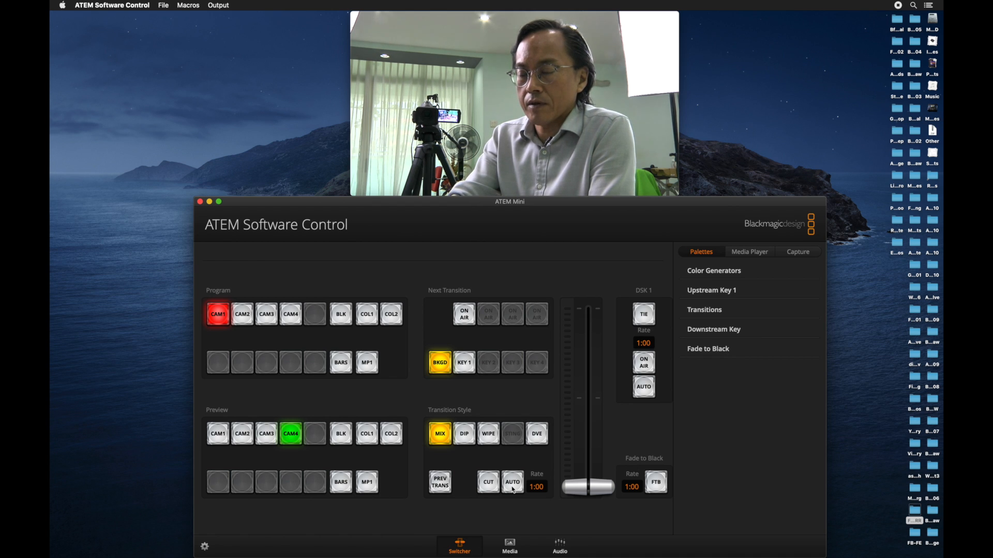
pyautogui.moveTo(465, 447)
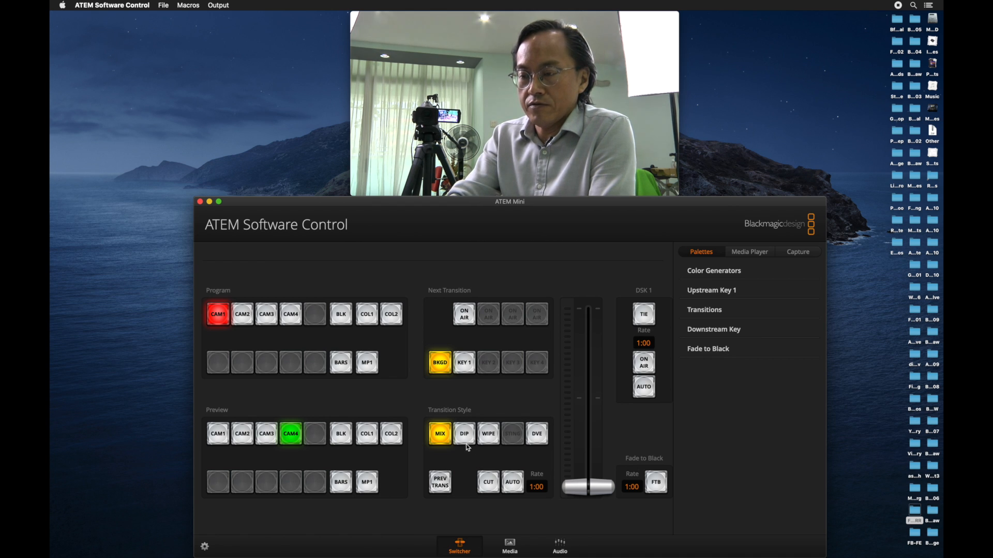
# - Try a dip transition, then make wipe the style and auto-wipe CAM1 back onto program
pyautogui.click(463, 433)
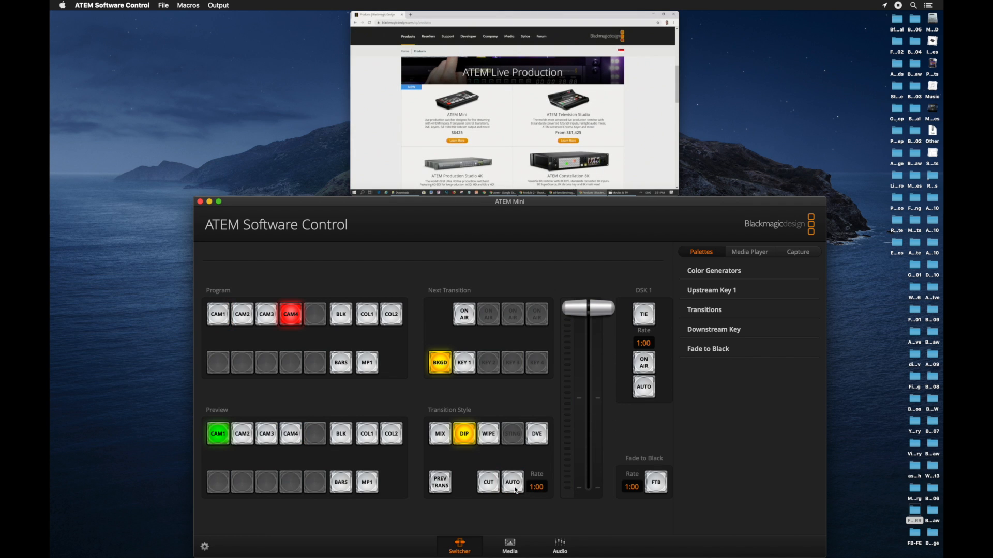
pyautogui.moveTo(501, 467)
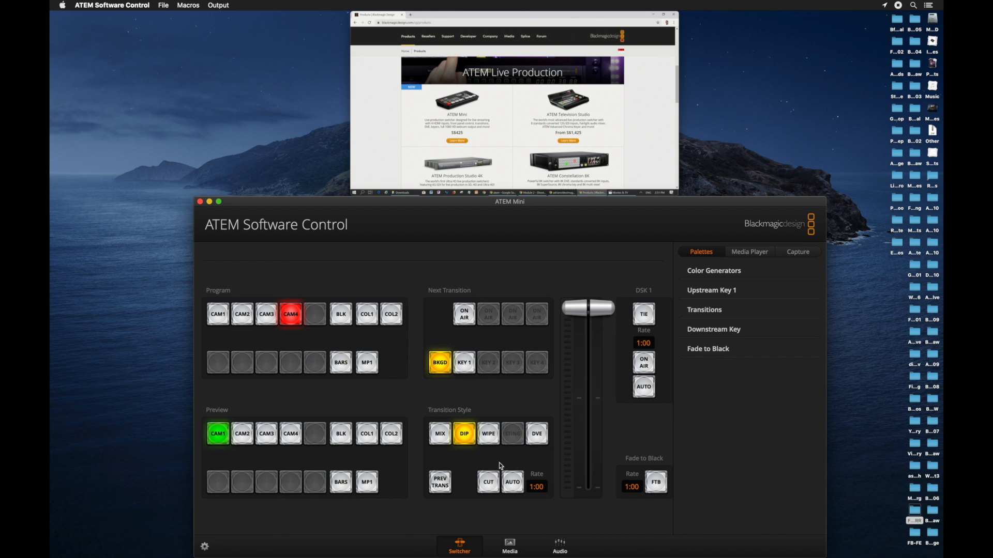
pyautogui.click(488, 433)
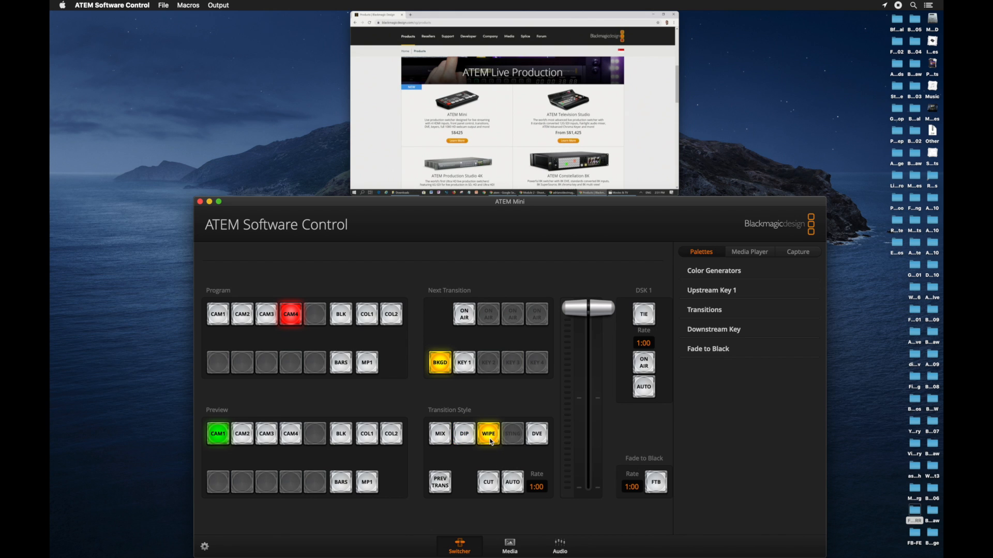
pyautogui.click(512, 482)
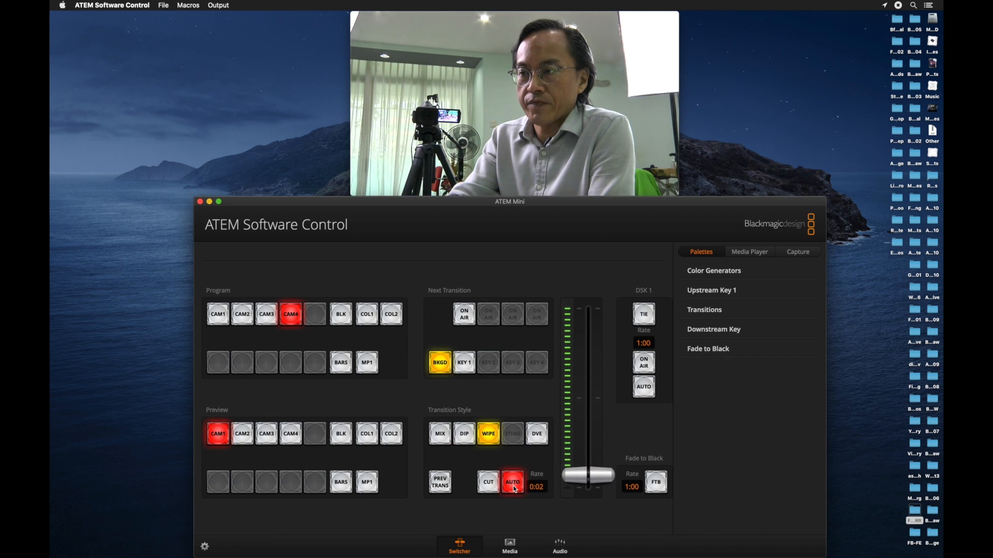
pyautogui.click(512, 486)
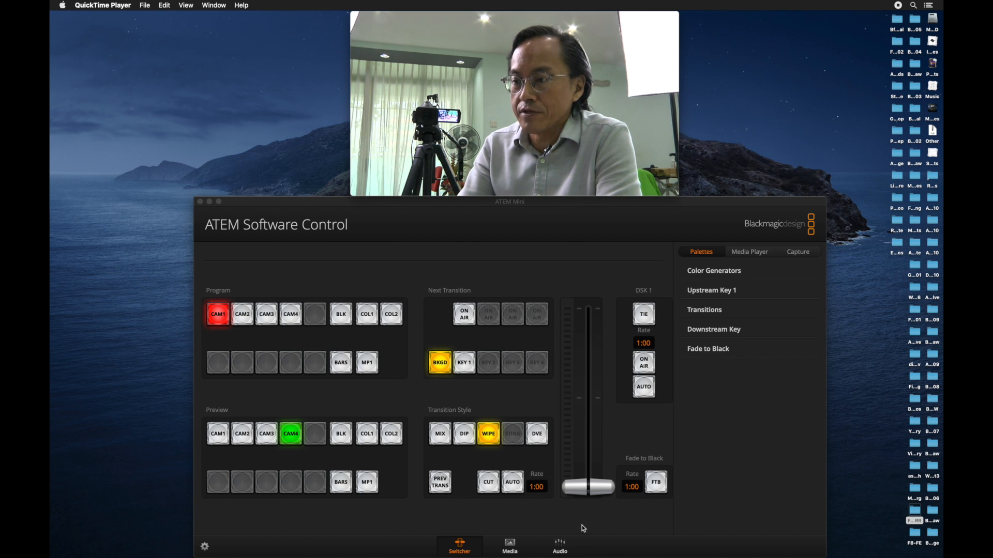
pyautogui.moveTo(649, 250)
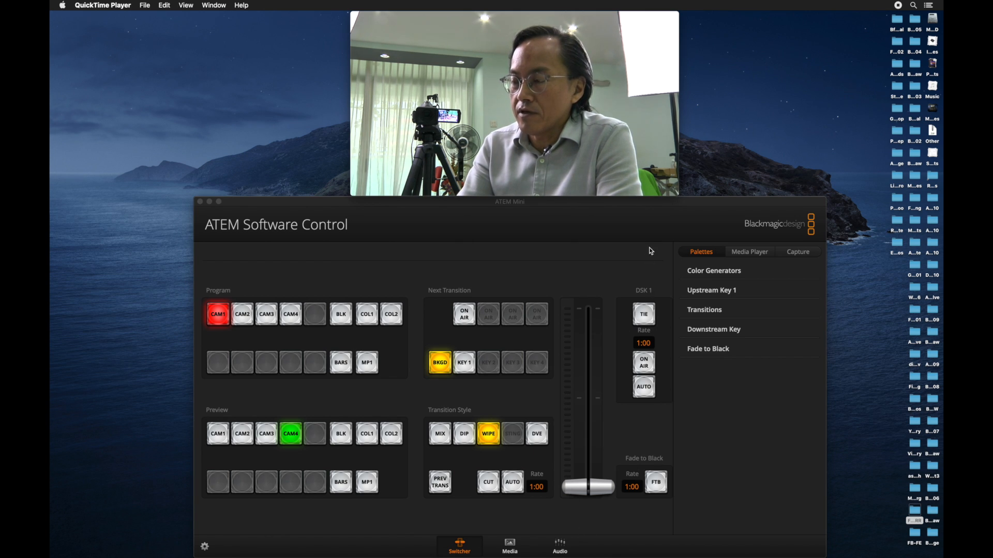
pyautogui.moveTo(725, 296)
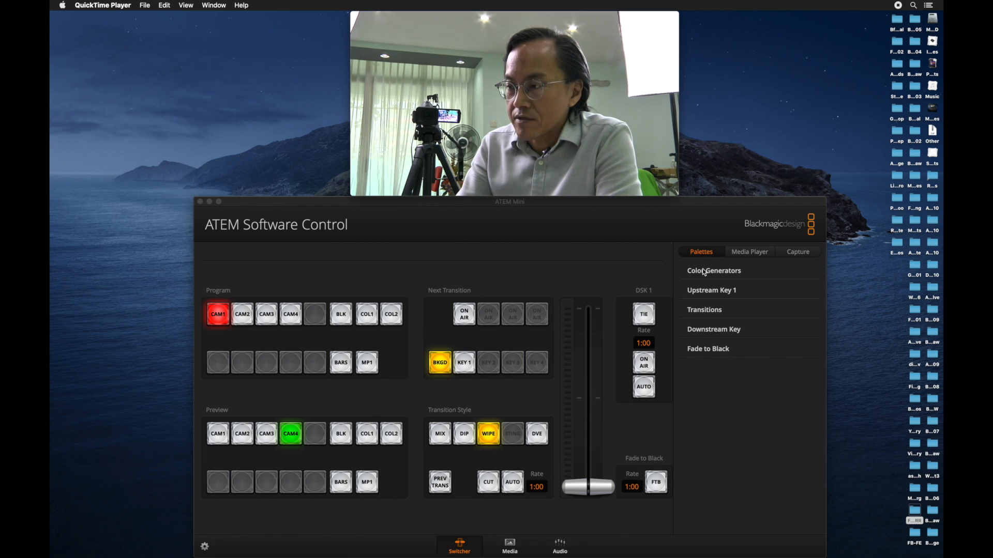
# - Pick the diamond wipe pattern, show the DVE Push options and auto-transition back to CAM1
pyautogui.click(704, 309)
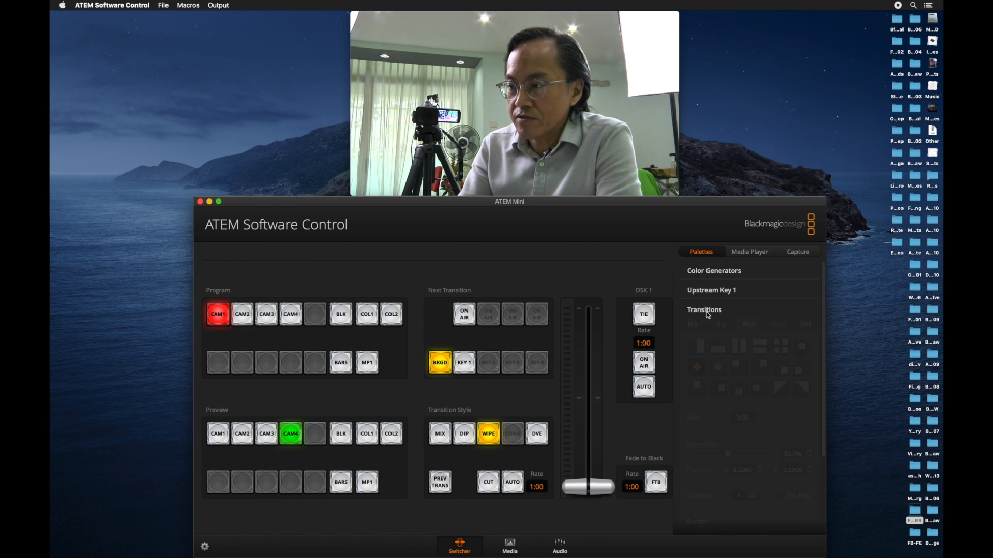
pyautogui.click(704, 309)
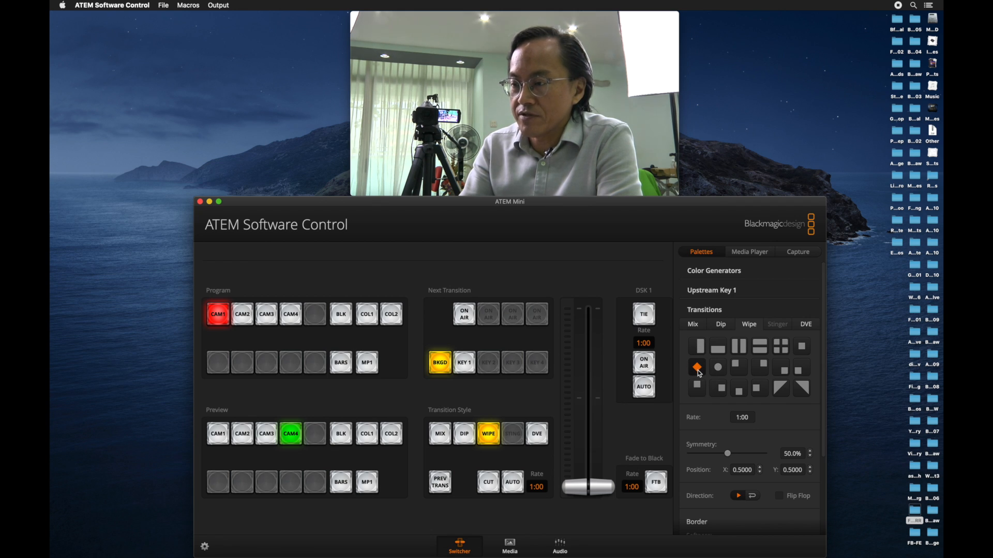
pyautogui.click(805, 324)
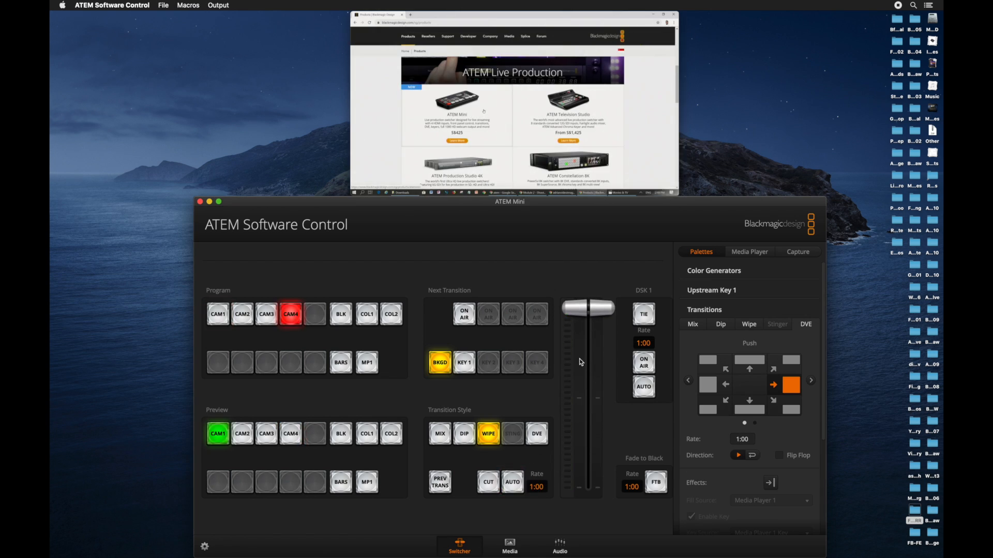
pyautogui.click(513, 482)
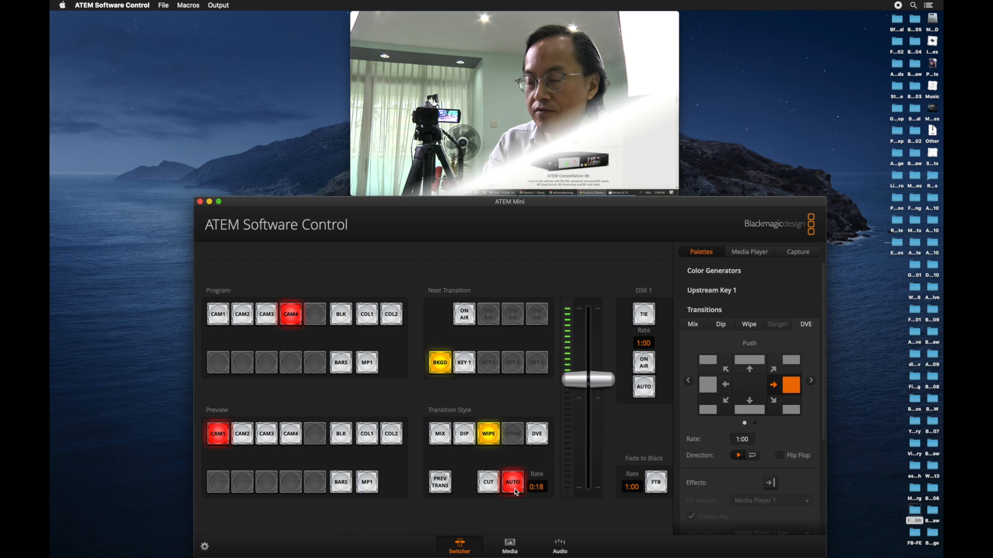
pyautogui.click(512, 482)
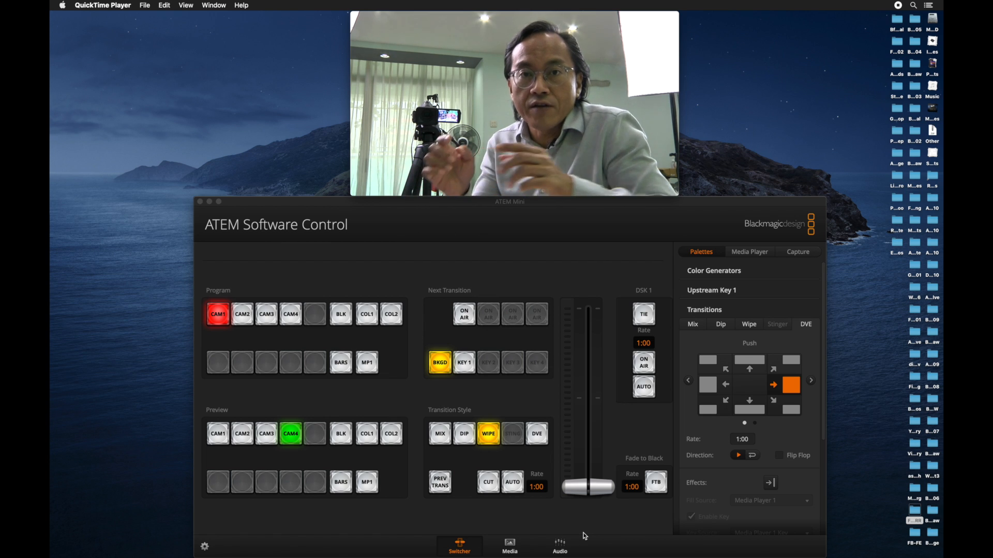
# - Cut CAM3, the green-screen view, directly onto the program output
pyautogui.click(265, 315)
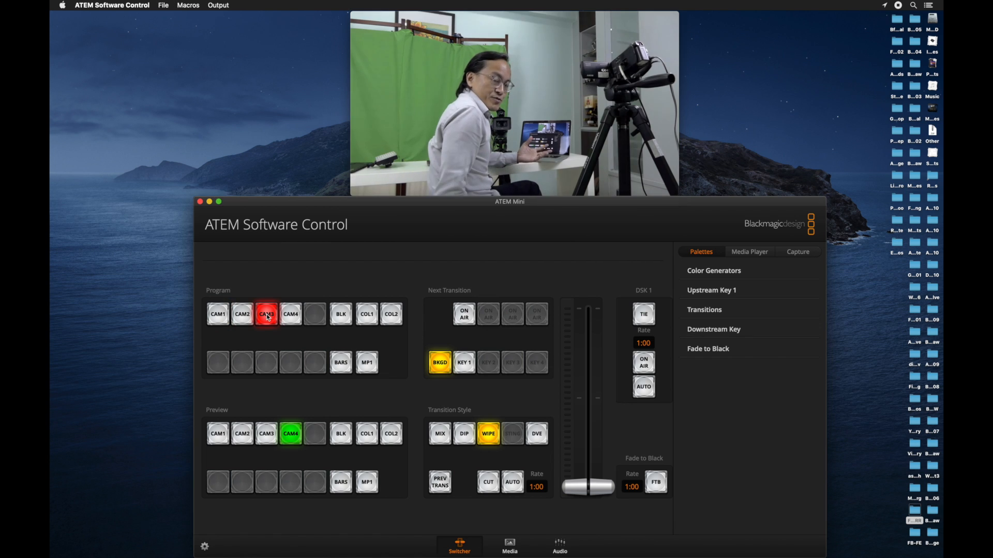
pyautogui.moveTo(402, 476)
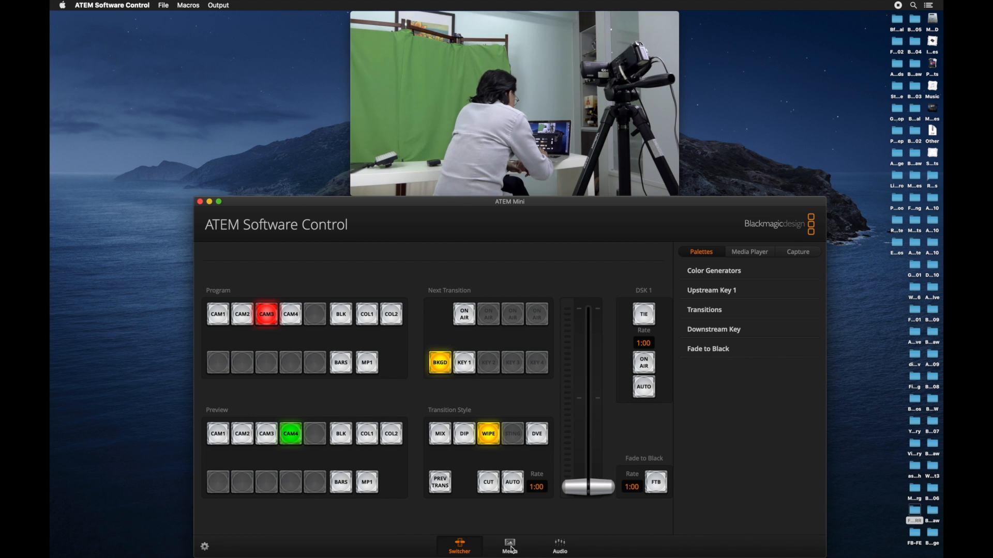
# - On the Media page, browse Macintosh HD's Example Graphics into the Templates - News folder
pyautogui.click(509, 545)
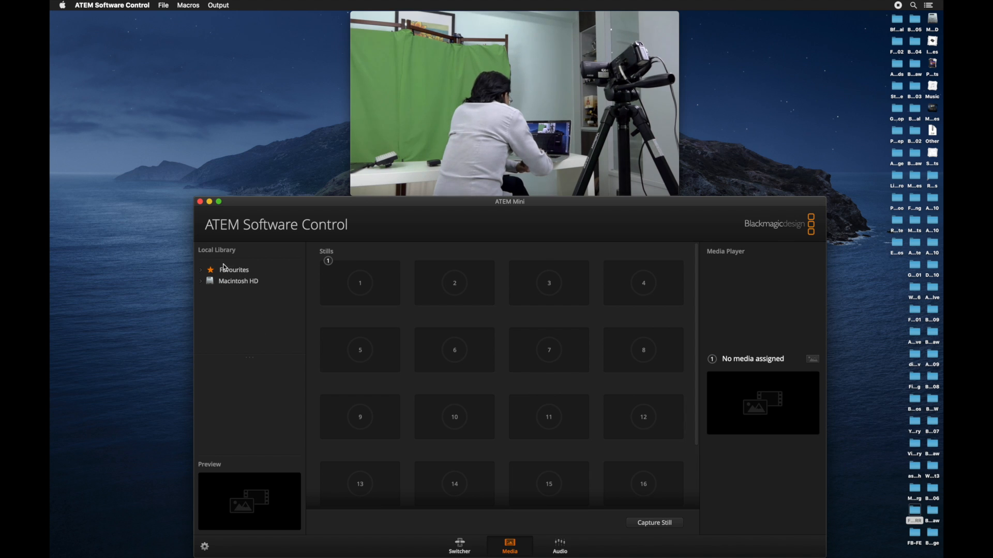
pyautogui.click(202, 280)
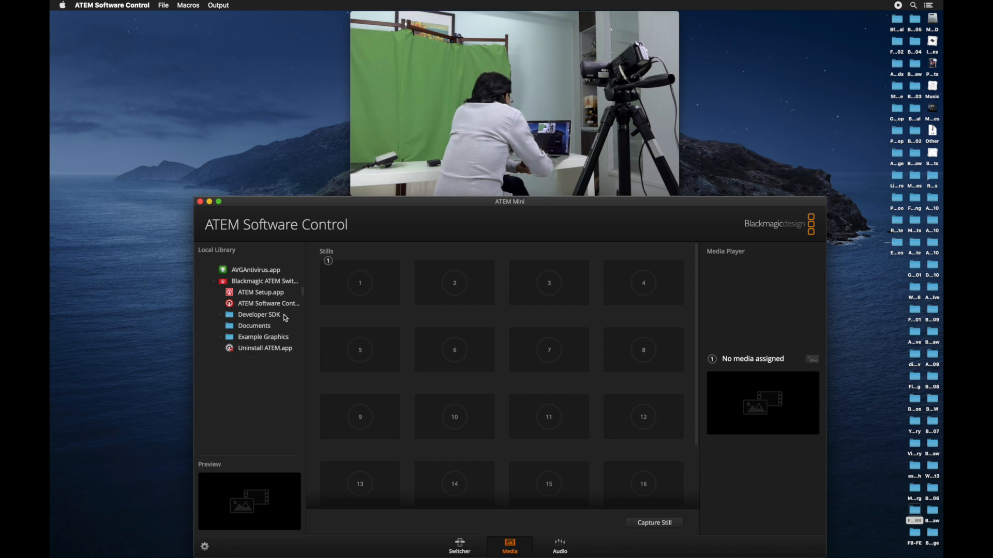
pyautogui.moveTo(221, 319)
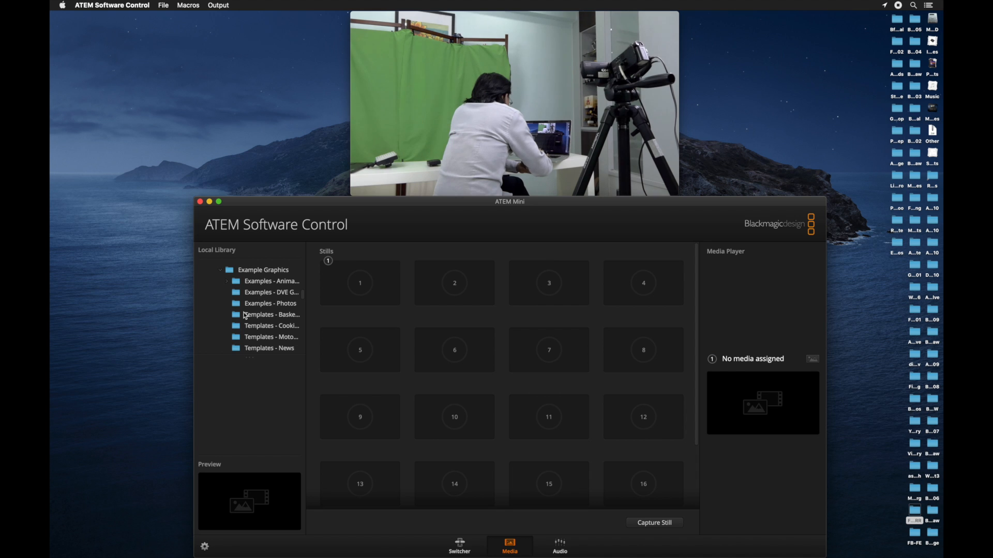
pyautogui.click(269, 347)
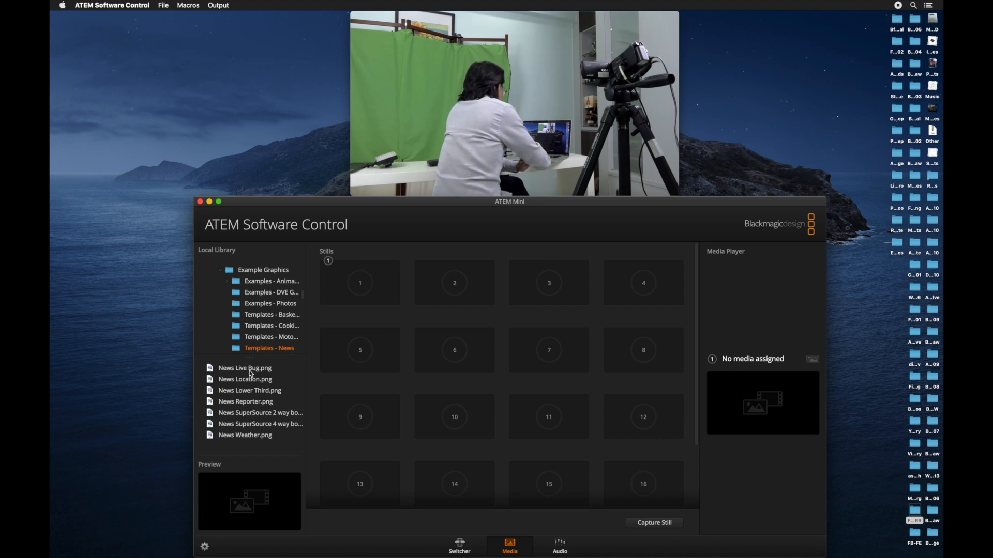
# - Load News Lower Third.png into stills slot 1 for the media player
pyautogui.click(249, 390)
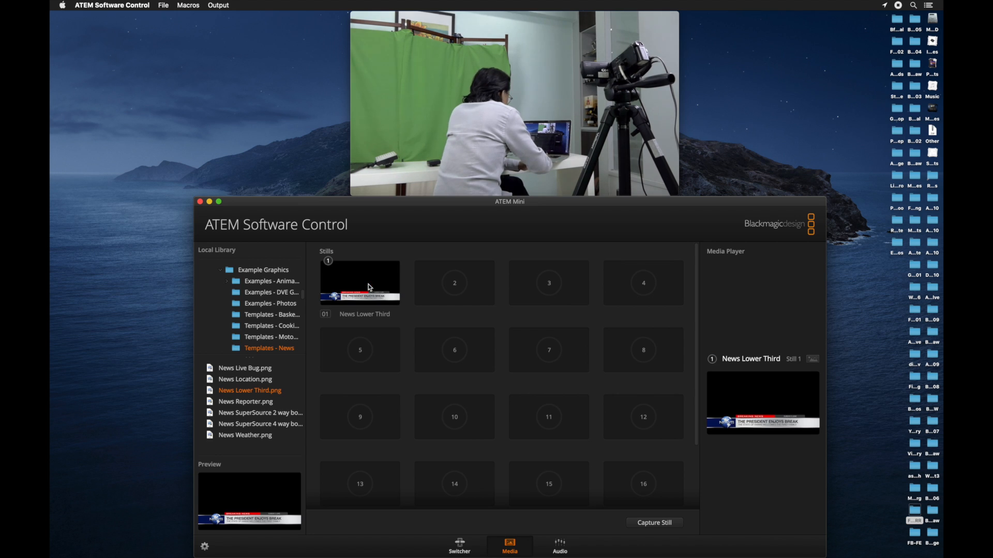
pyautogui.moveTo(373, 315)
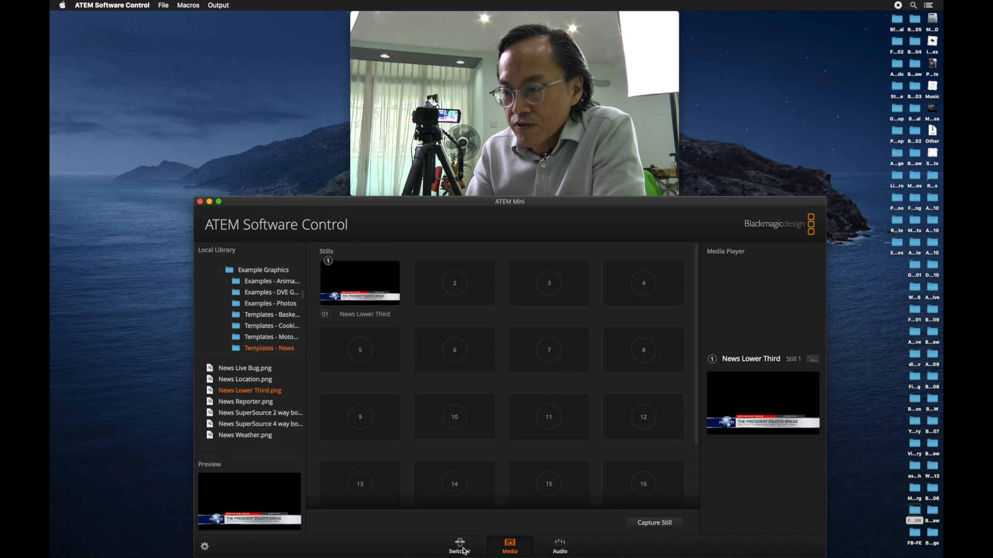
# - Load Still 1: News Lower Third into Media Player 1 and return to the palettes list
pyautogui.click(459, 546)
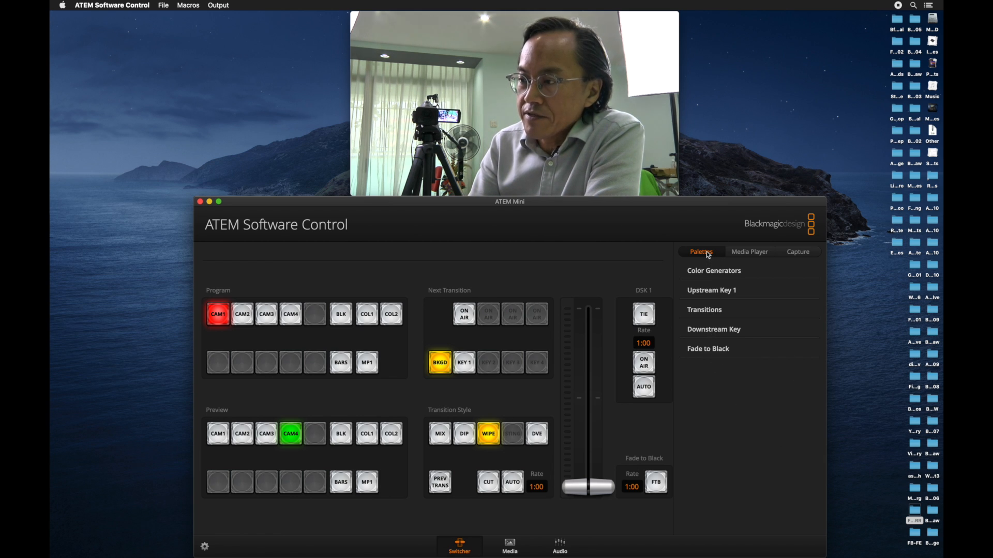
pyautogui.moveTo(748, 257)
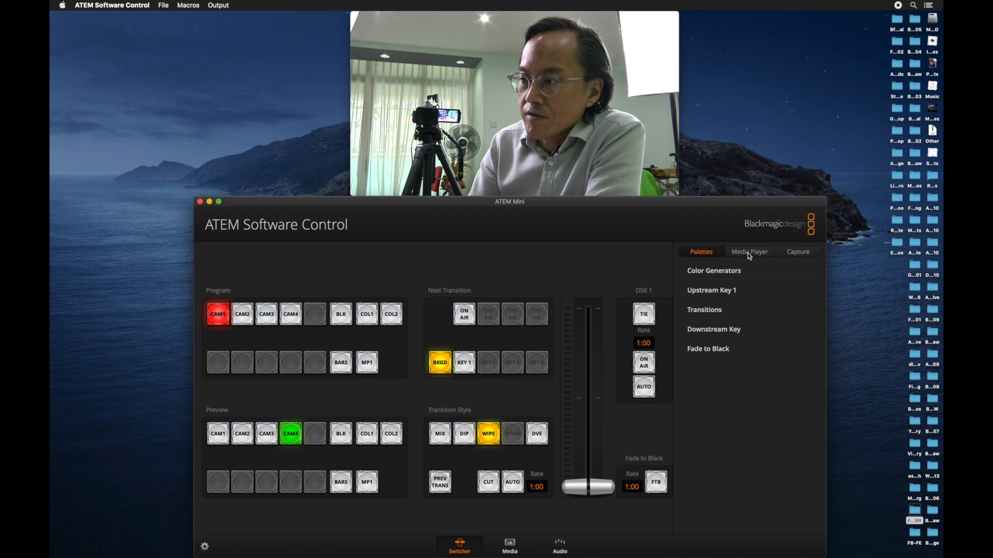
pyautogui.click(749, 251)
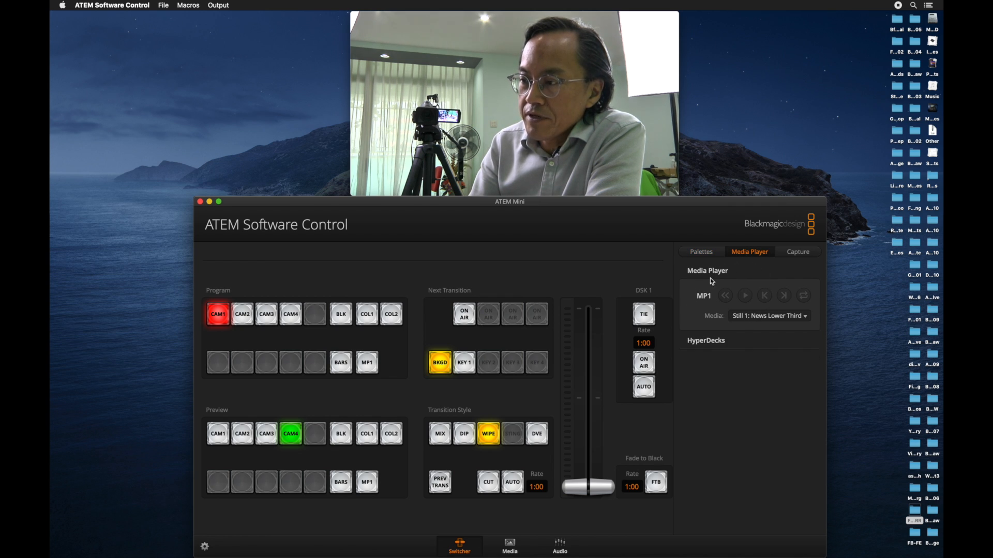
pyautogui.click(769, 317)
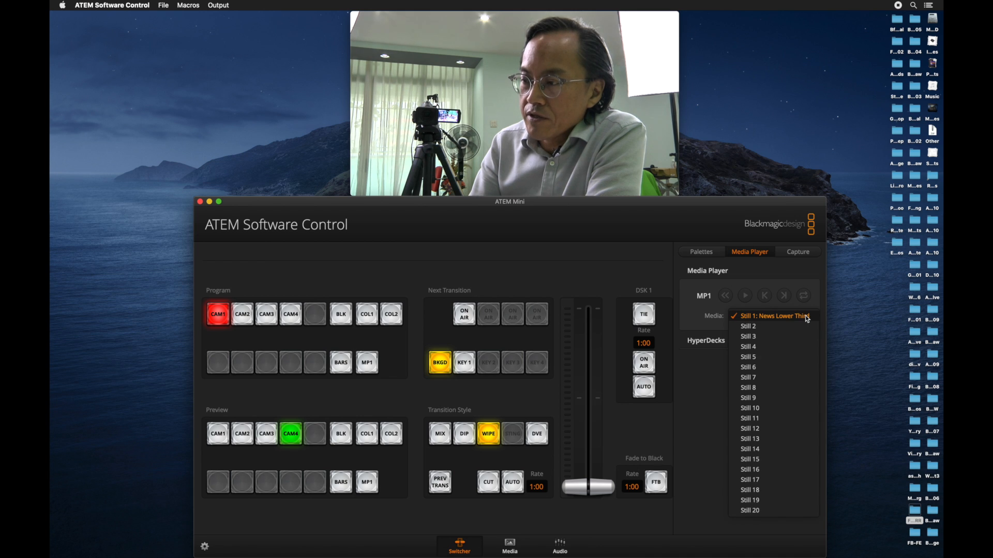
pyautogui.moveTo(772, 326)
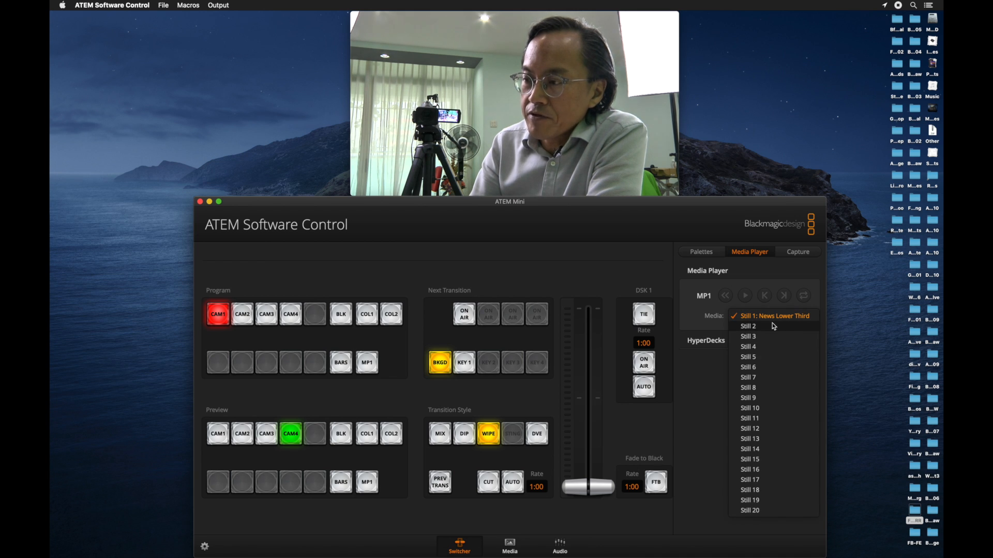
pyautogui.moveTo(756, 319)
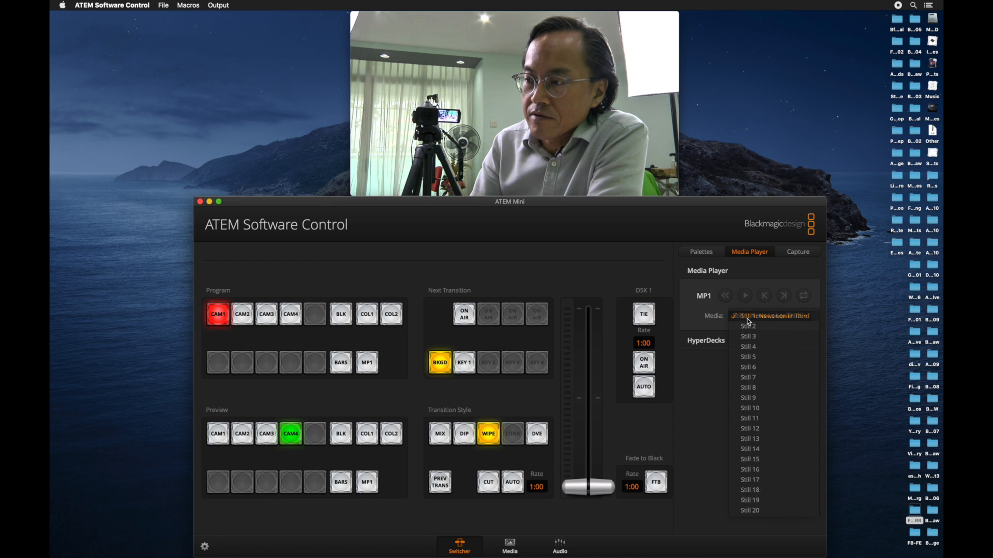
pyautogui.click(746, 317)
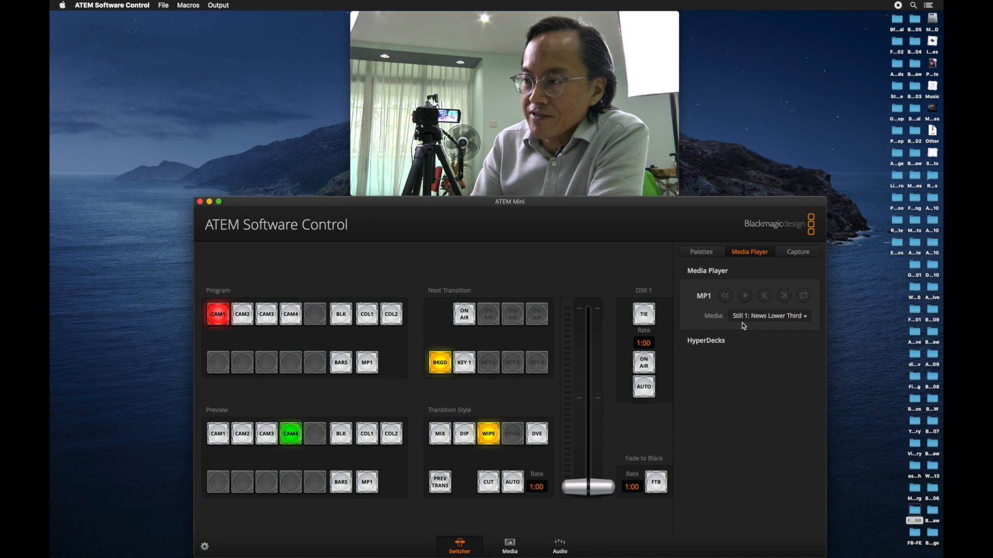
pyautogui.click(700, 251)
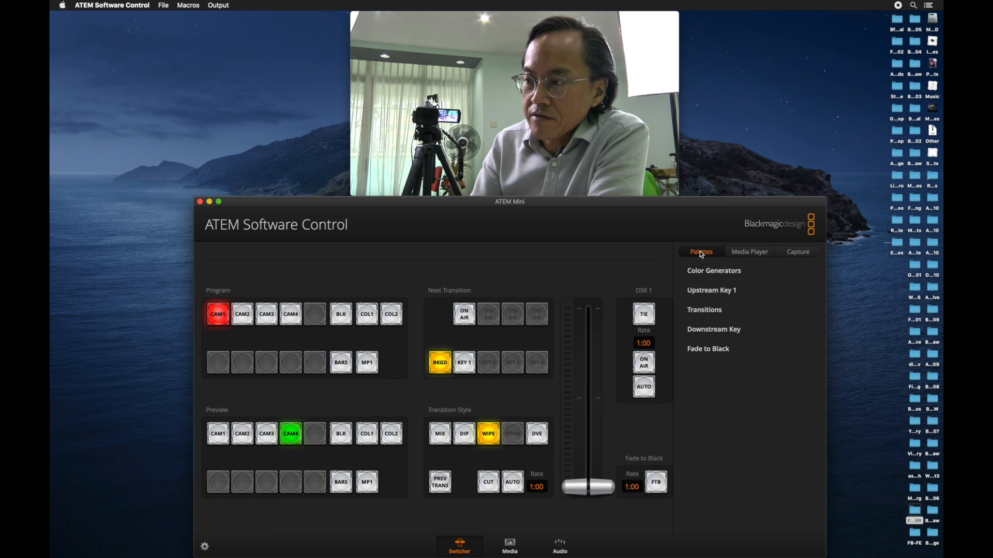
pyautogui.click(712, 329)
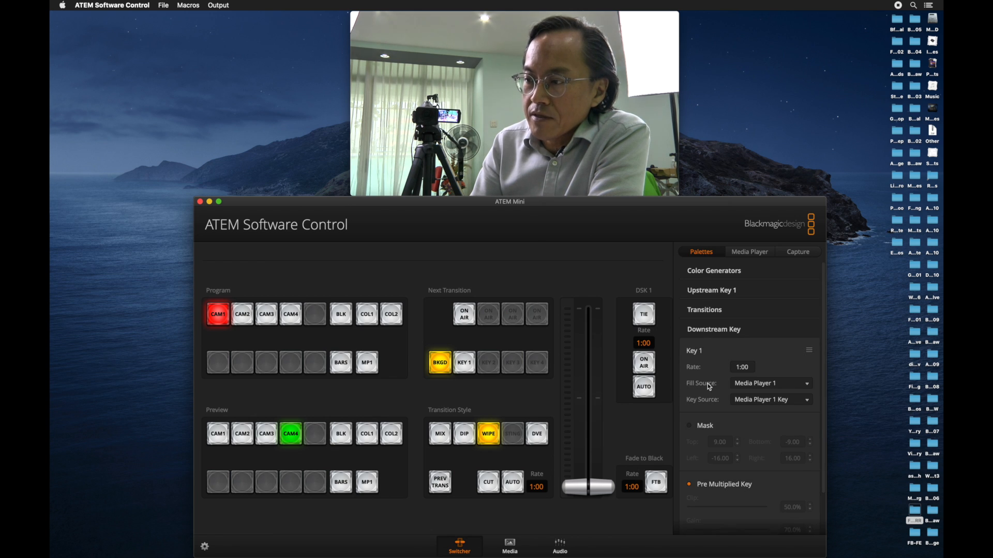
pyautogui.click(769, 383)
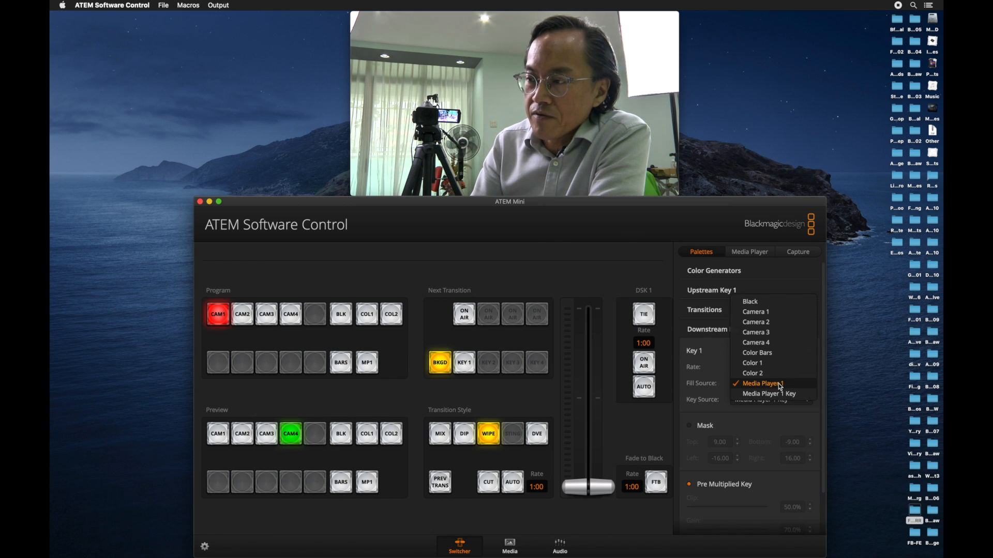
pyautogui.click(761, 383)
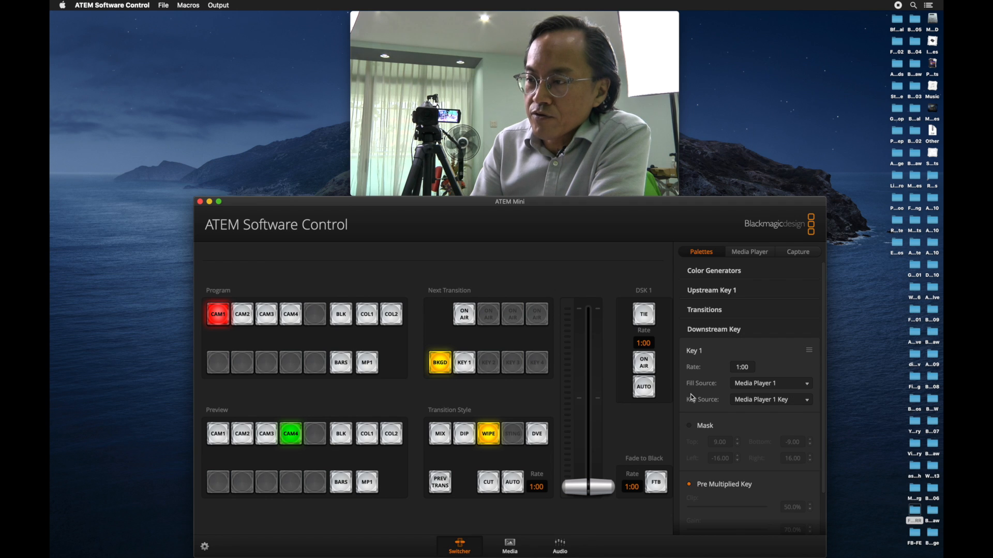
pyautogui.moveTo(631, 301)
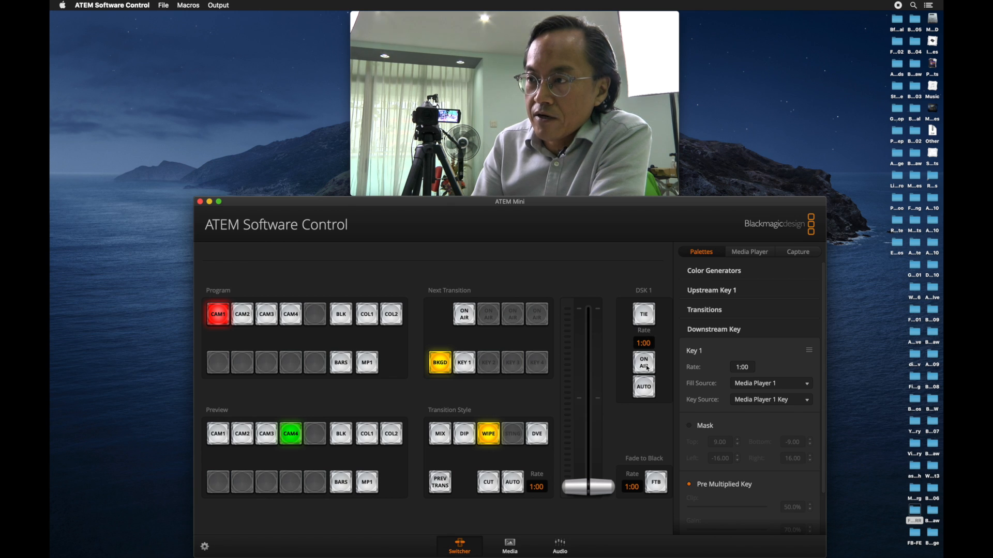
# - Toggle DSK 1 on air, off, back on with AUTO, then off, and collapse Downstream Key
pyautogui.click(643, 361)
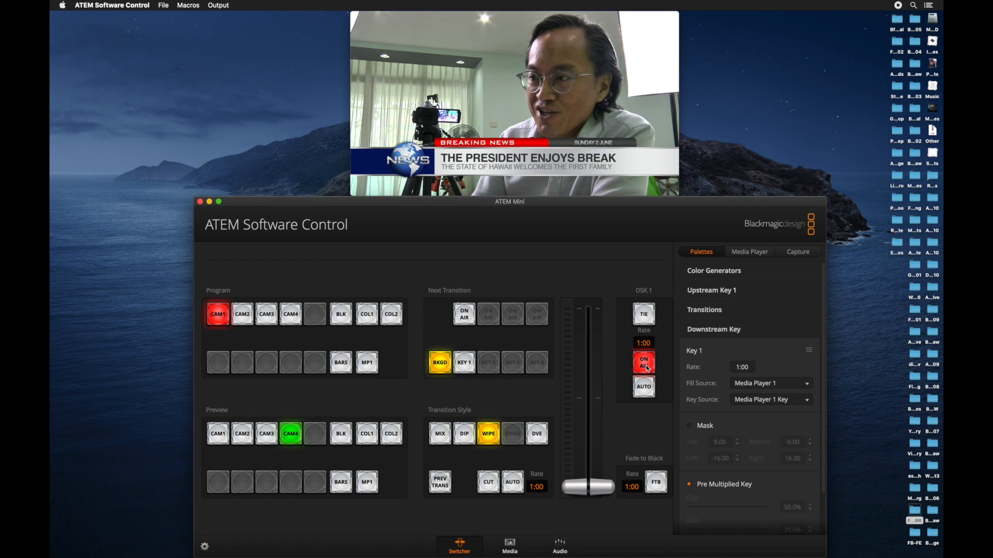
pyautogui.moveTo(657, 366)
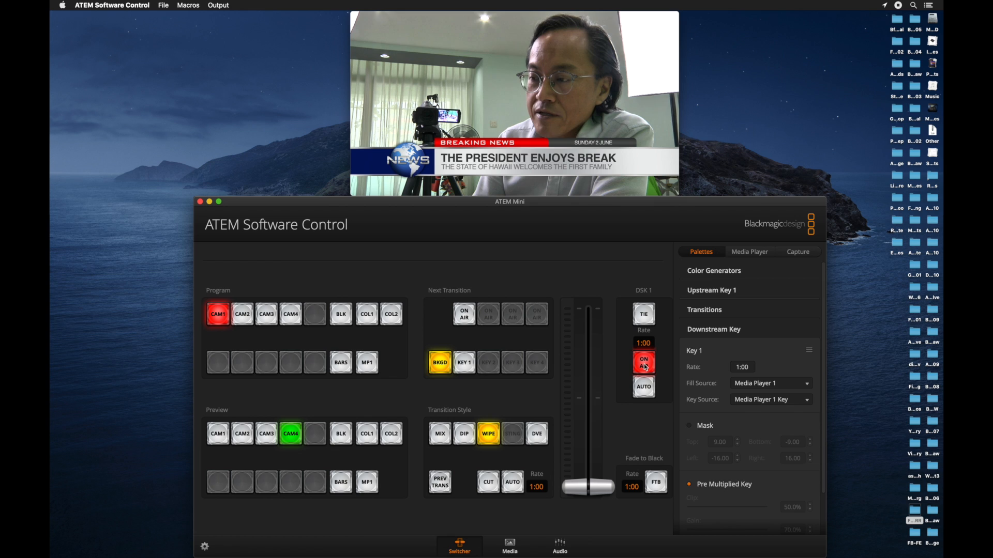
pyautogui.click(642, 362)
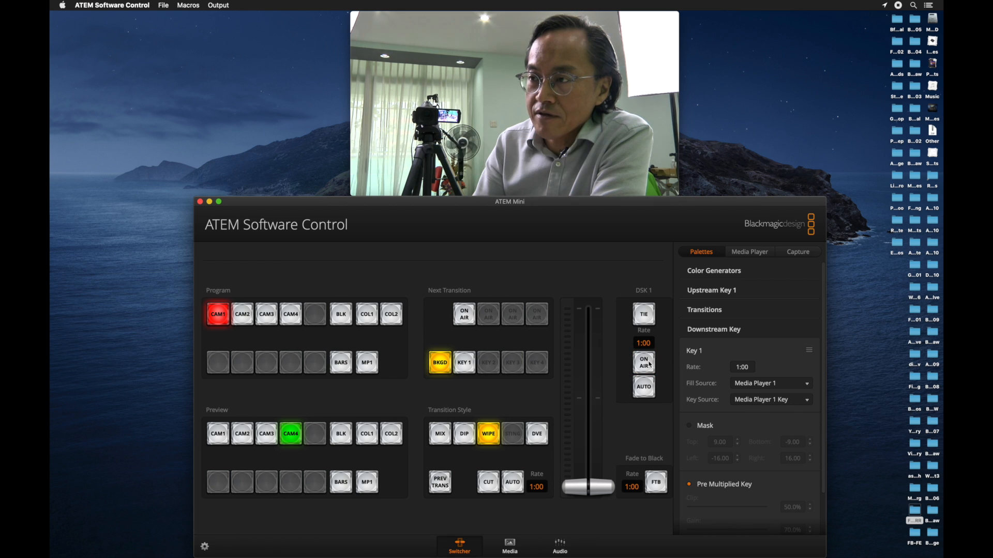
pyautogui.click(642, 363)
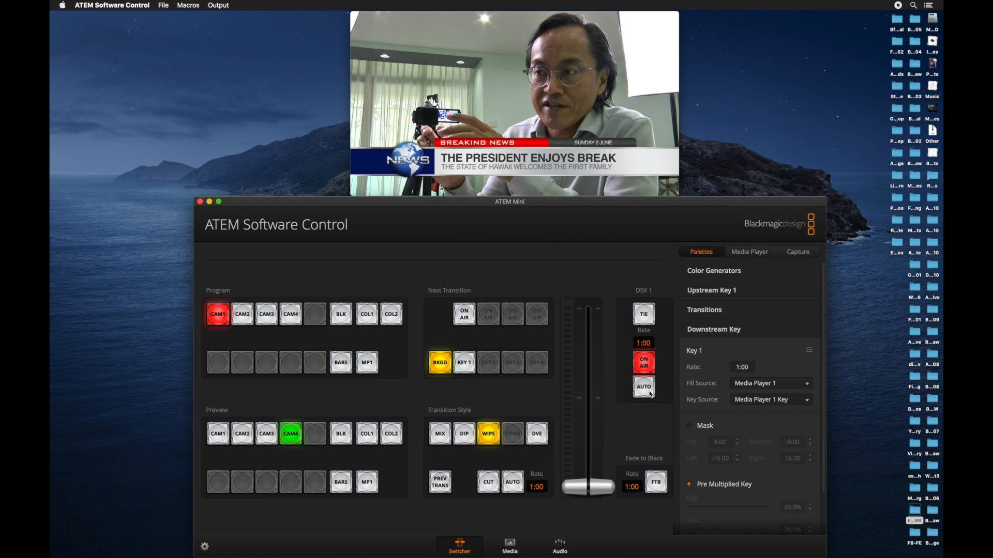
pyautogui.moveTo(654, 388)
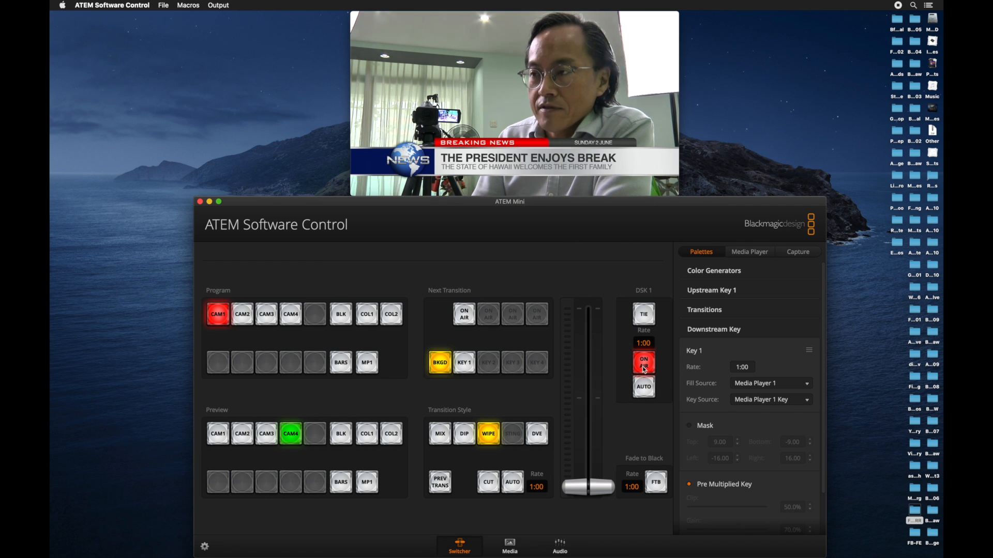
pyautogui.click(643, 361)
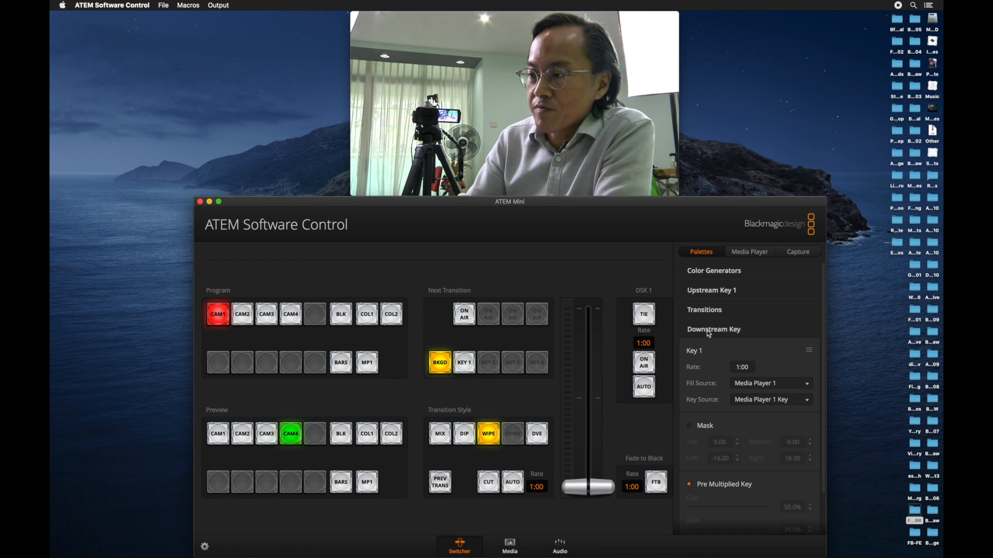
pyautogui.click(714, 328)
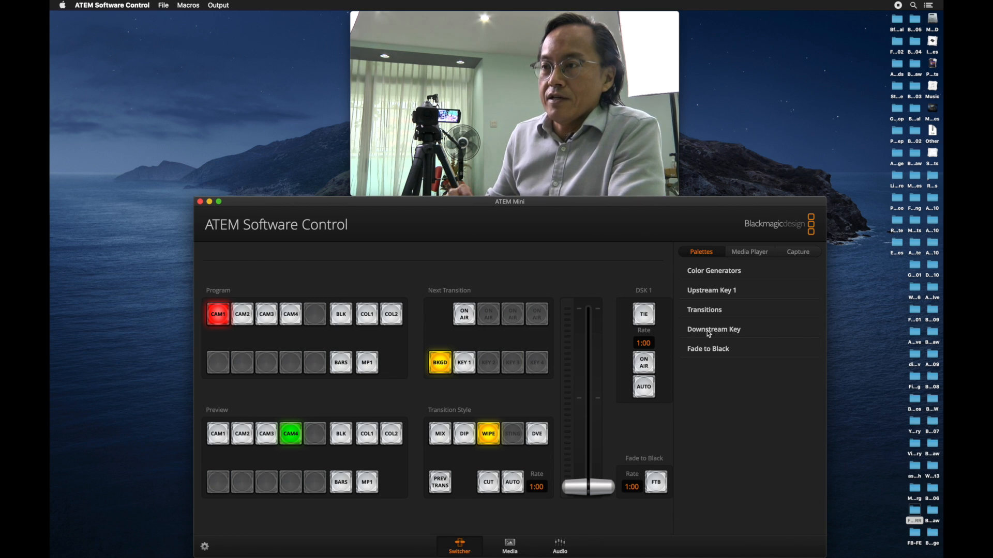
# - Put CAM3's green screen on program and expand the Upstream Key 1 settings
pyautogui.click(266, 314)
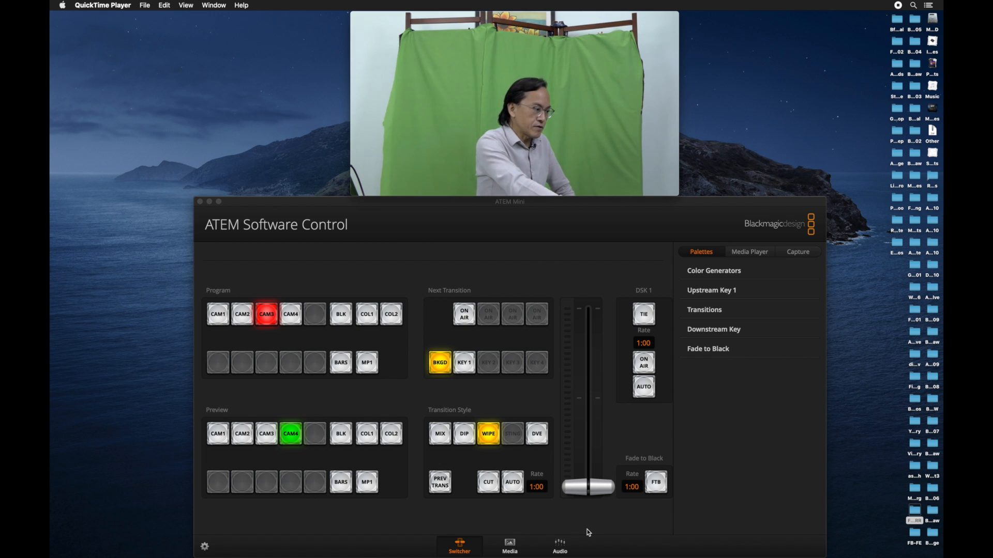
pyautogui.moveTo(705, 293)
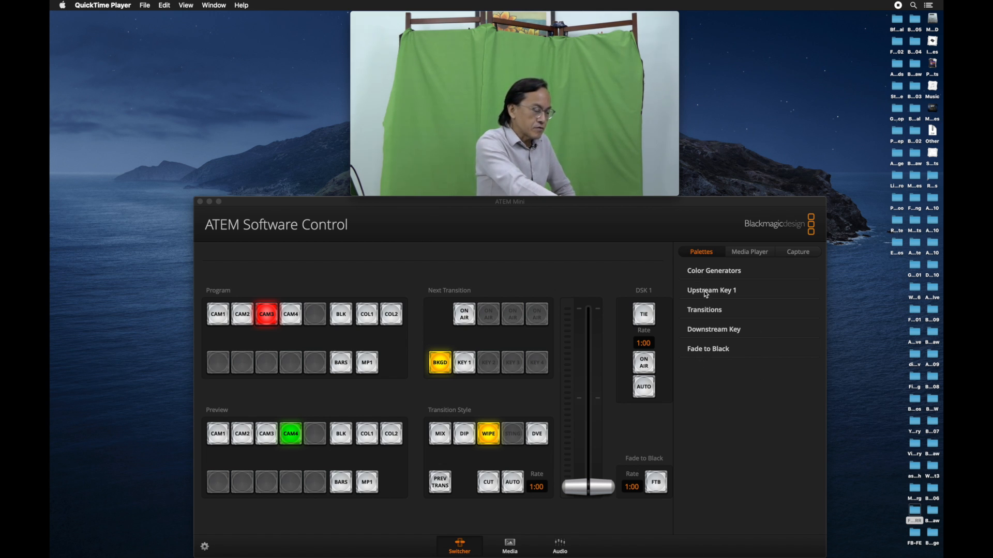
pyautogui.moveTo(705, 262)
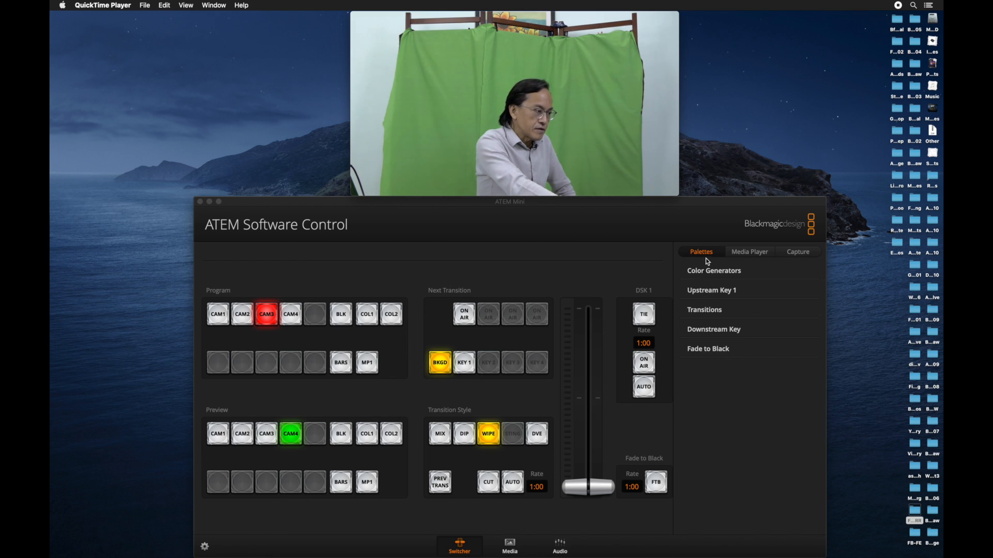
pyautogui.moveTo(709, 293)
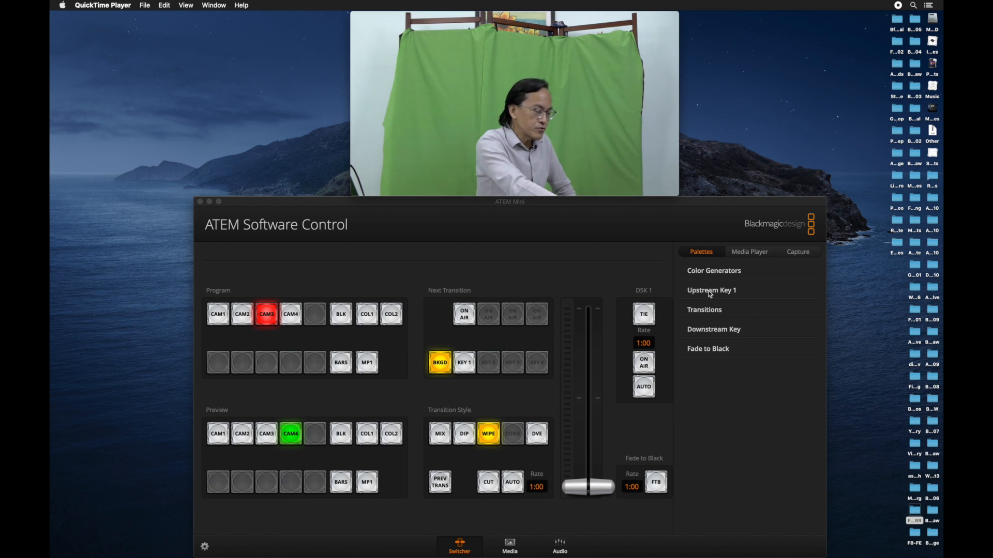
pyautogui.click(711, 289)
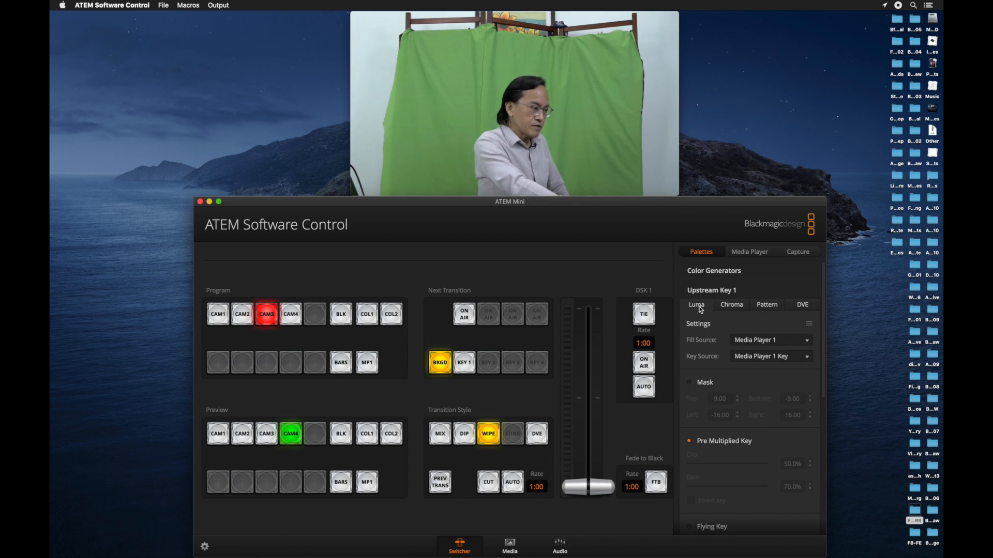
pyautogui.moveTo(766, 311)
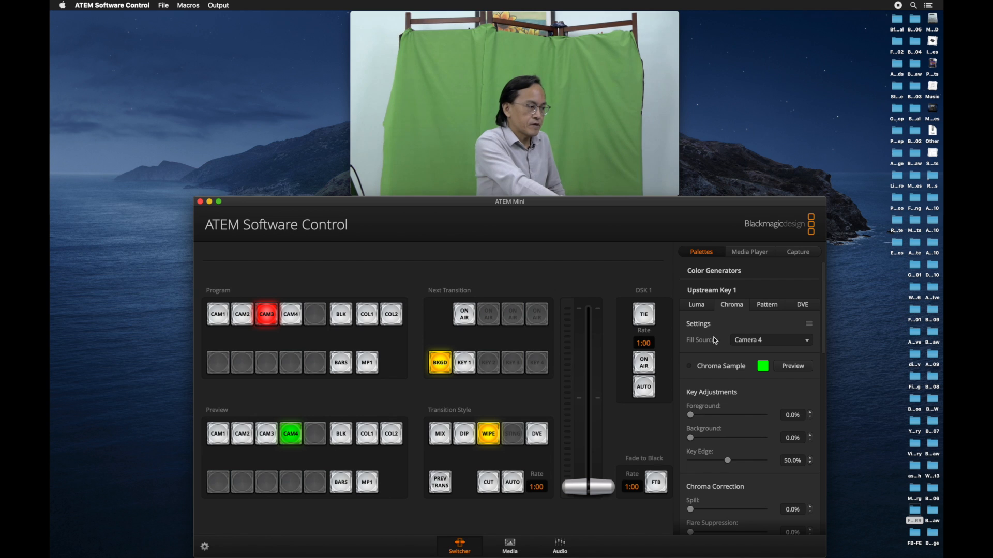
# - Choose Camera 3 as the Upstream Key 1 chroma fill source
pyautogui.click(769, 340)
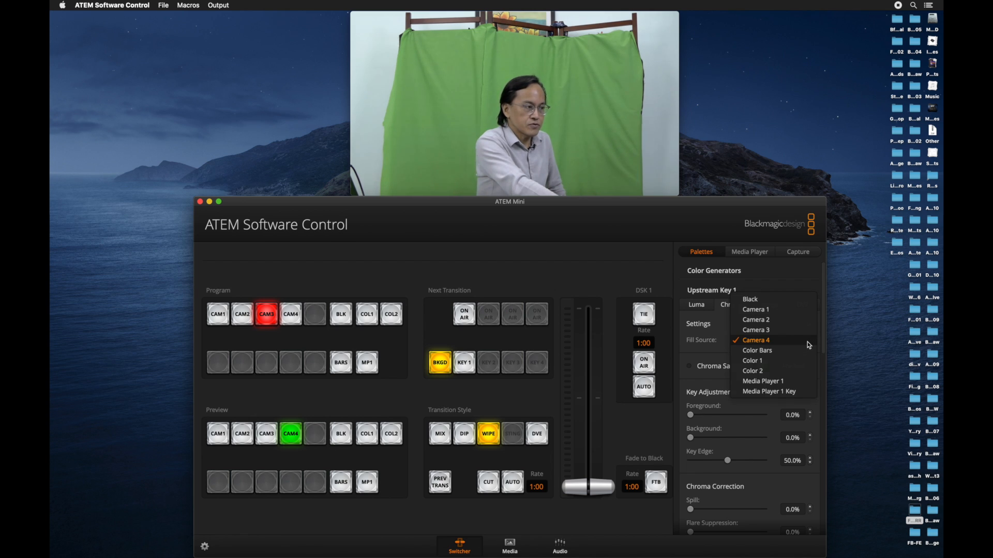
pyautogui.click(755, 330)
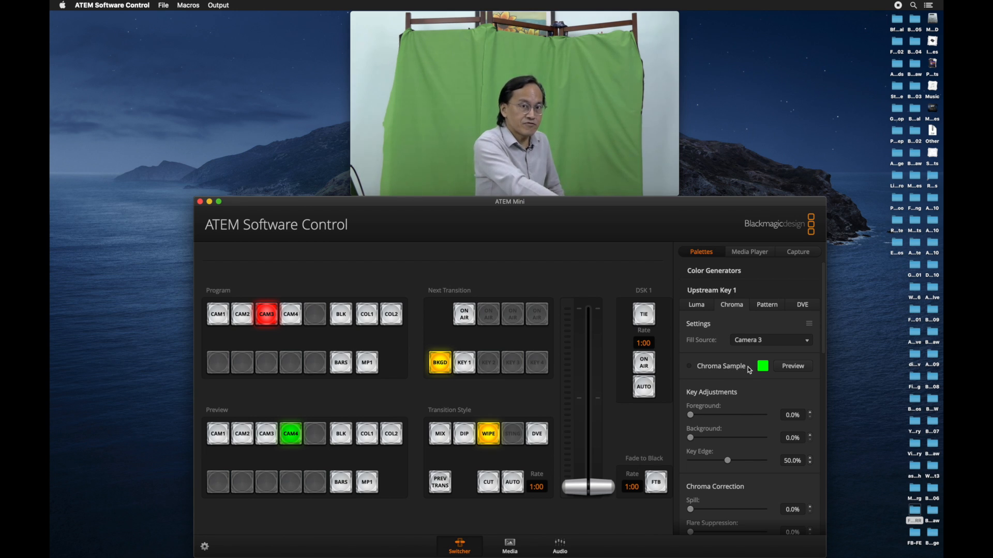
pyautogui.moveTo(776, 360)
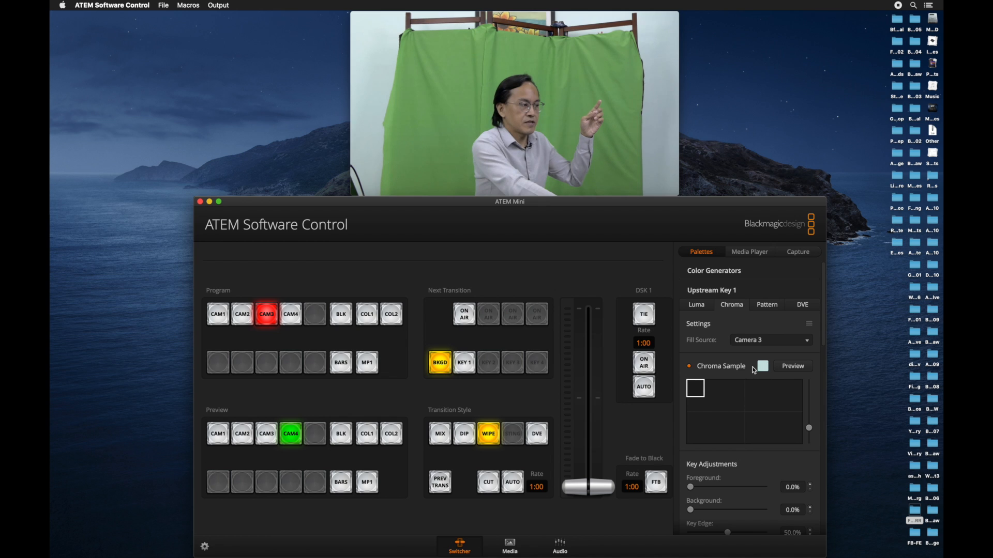
pyautogui.moveTo(692, 390)
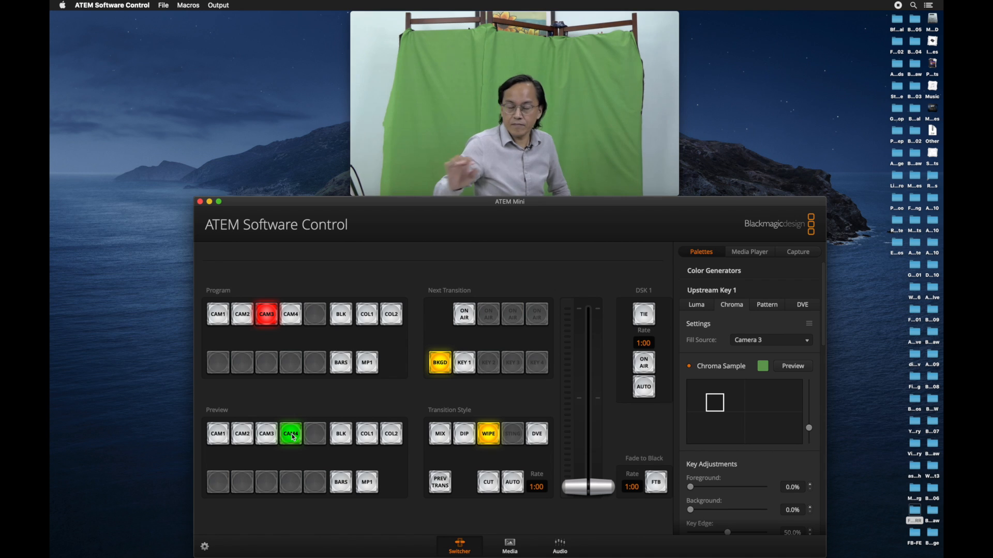
# - Put CAM4's computer screen on program and take the chroma-keyed presenter on air
pyautogui.click(289, 314)
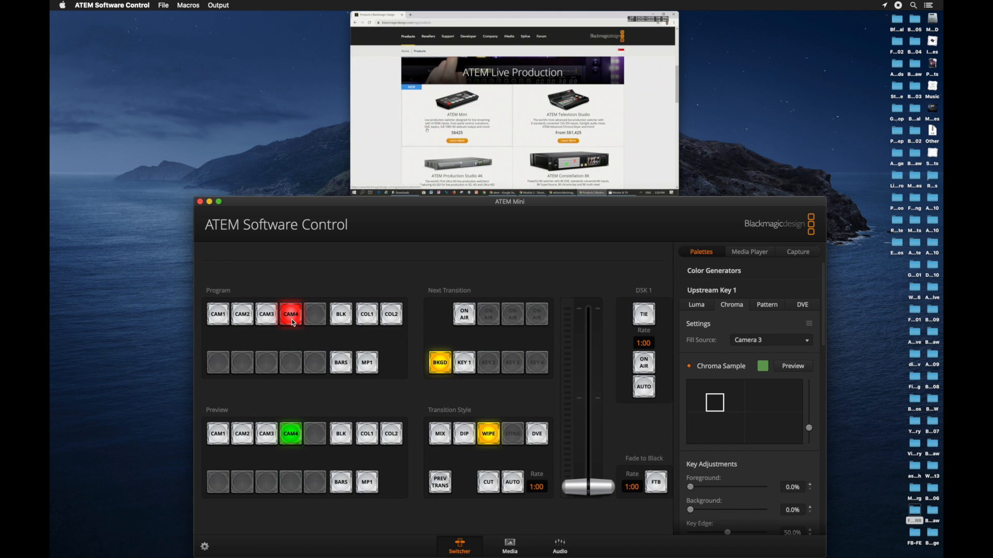
pyautogui.moveTo(293, 321)
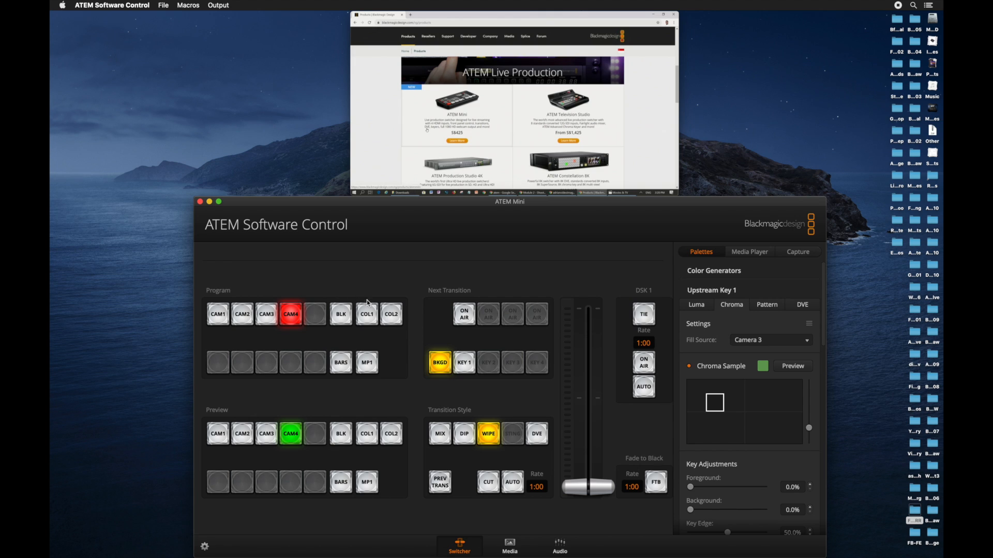
pyautogui.moveTo(530, 379)
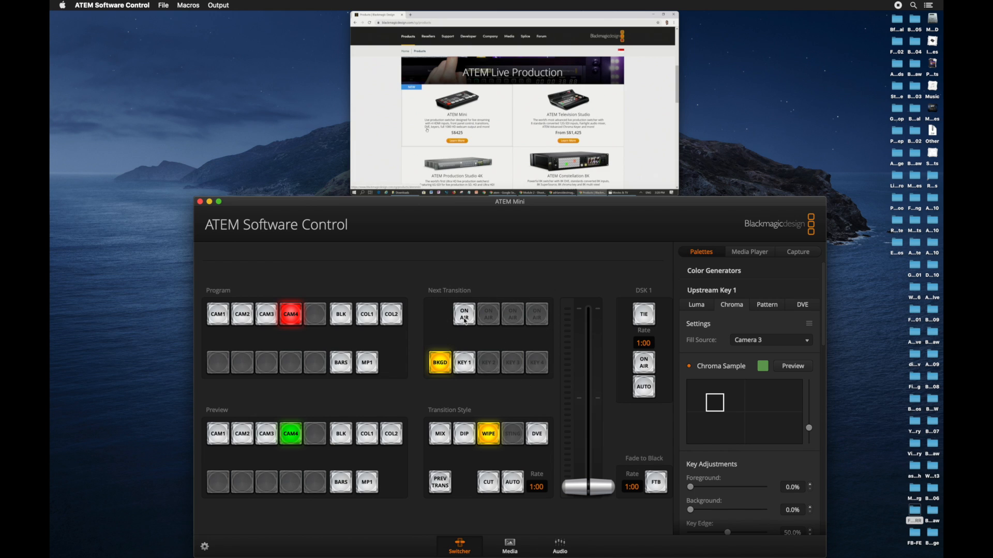
pyautogui.click(464, 315)
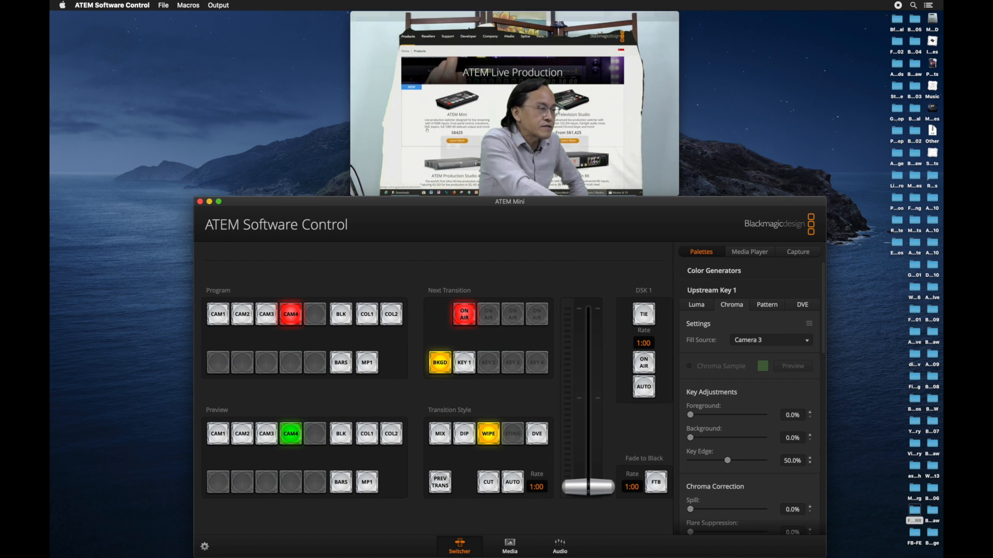
pyautogui.moveTo(703, 328)
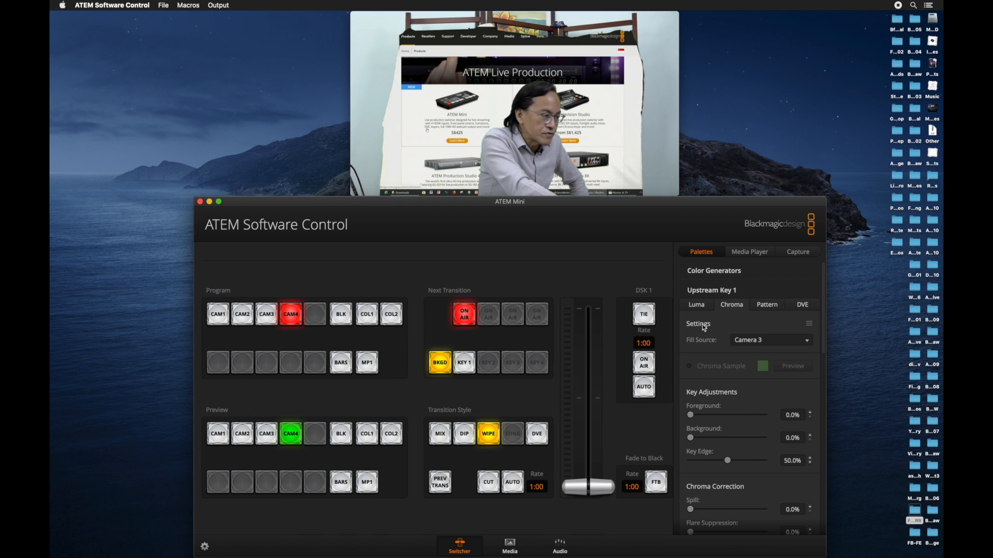
pyautogui.moveTo(769, 399)
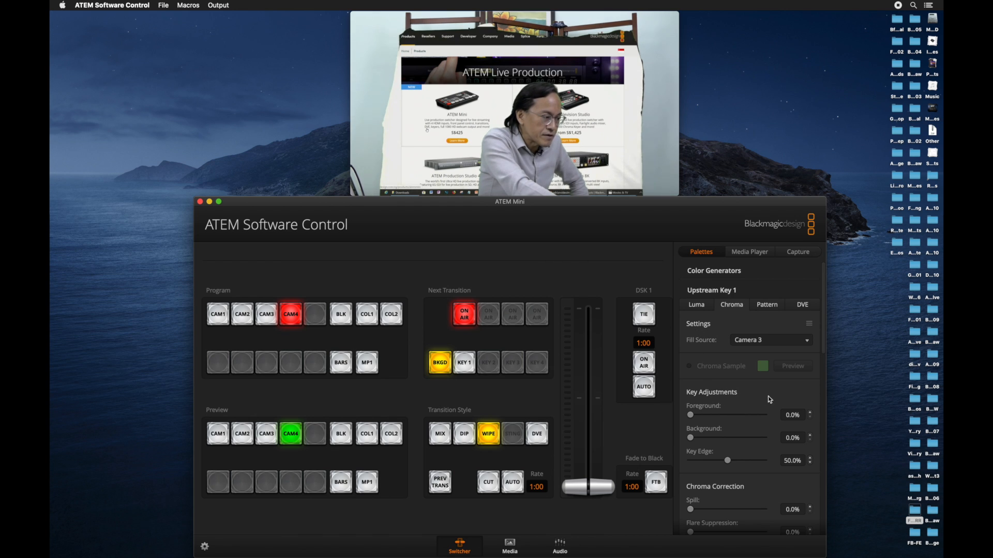
# - Enable the Mask on Upstream Key 1 for the keyed presenter
pyautogui.scroll(-3)
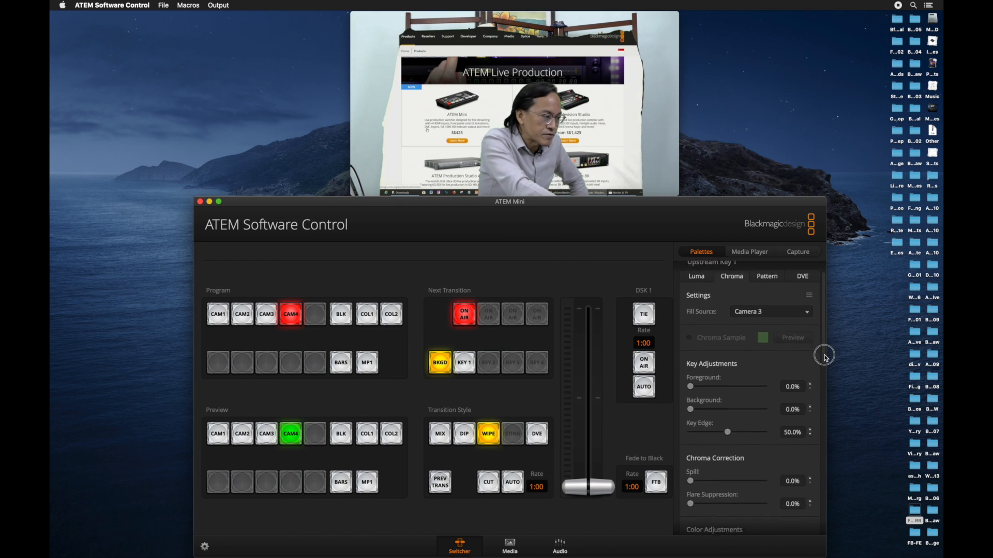
pyautogui.scroll(-3)
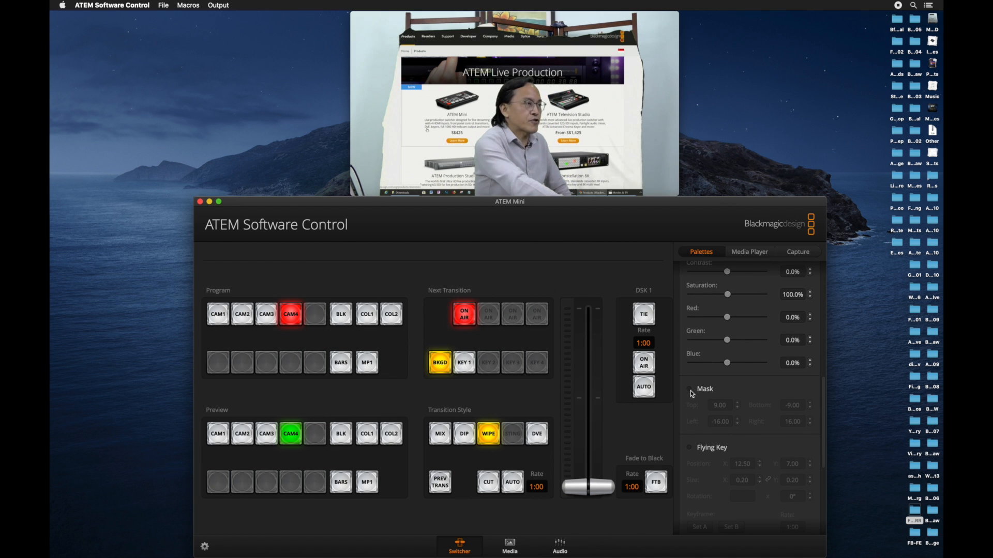
pyautogui.click(689, 388)
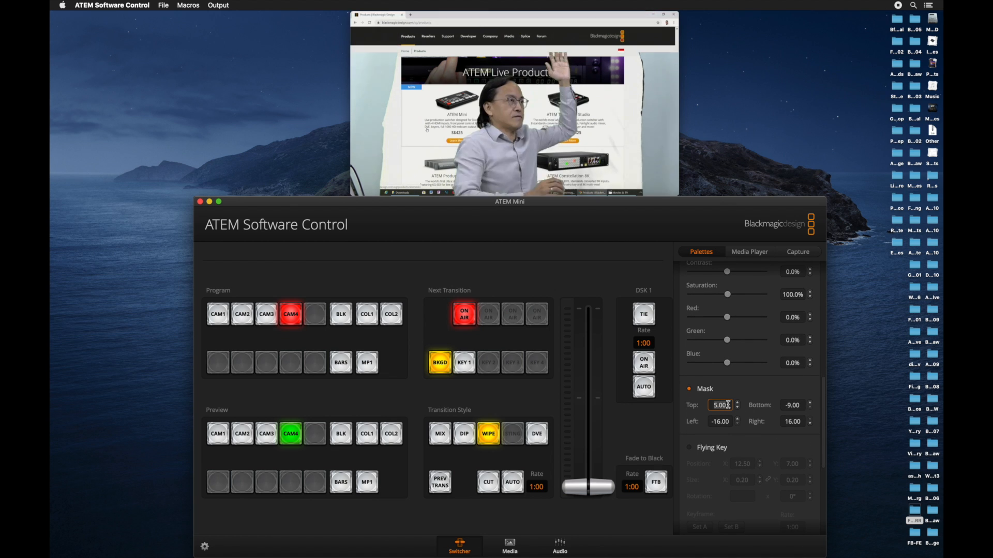